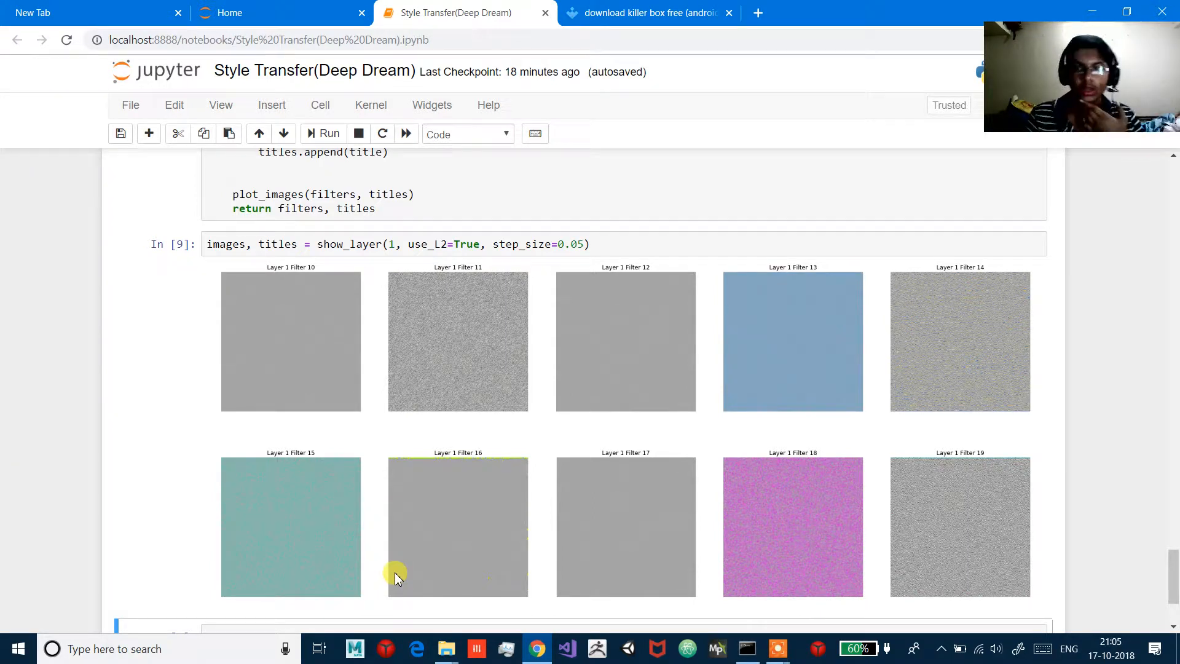
Scroll below the Layer 1 filter grid to the pasted show_layer cell.
scroll(down, 3)
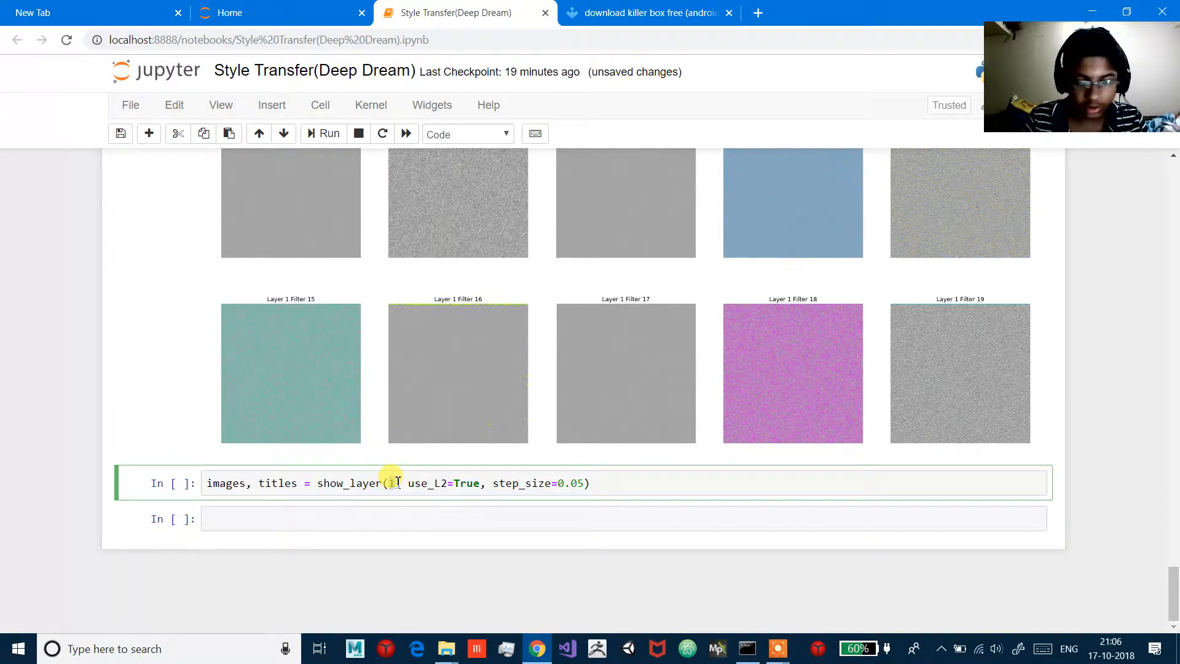
Change the copied show_layer lines to layers 10 and 17.
text(10)
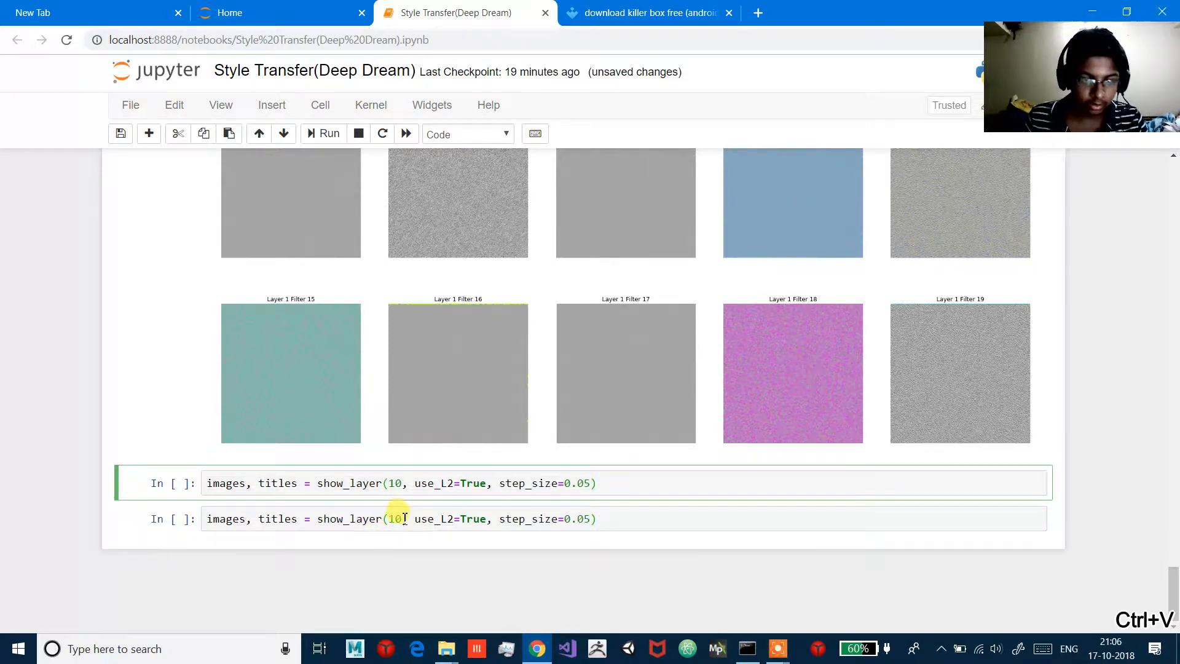
click(399, 518)
text(4)
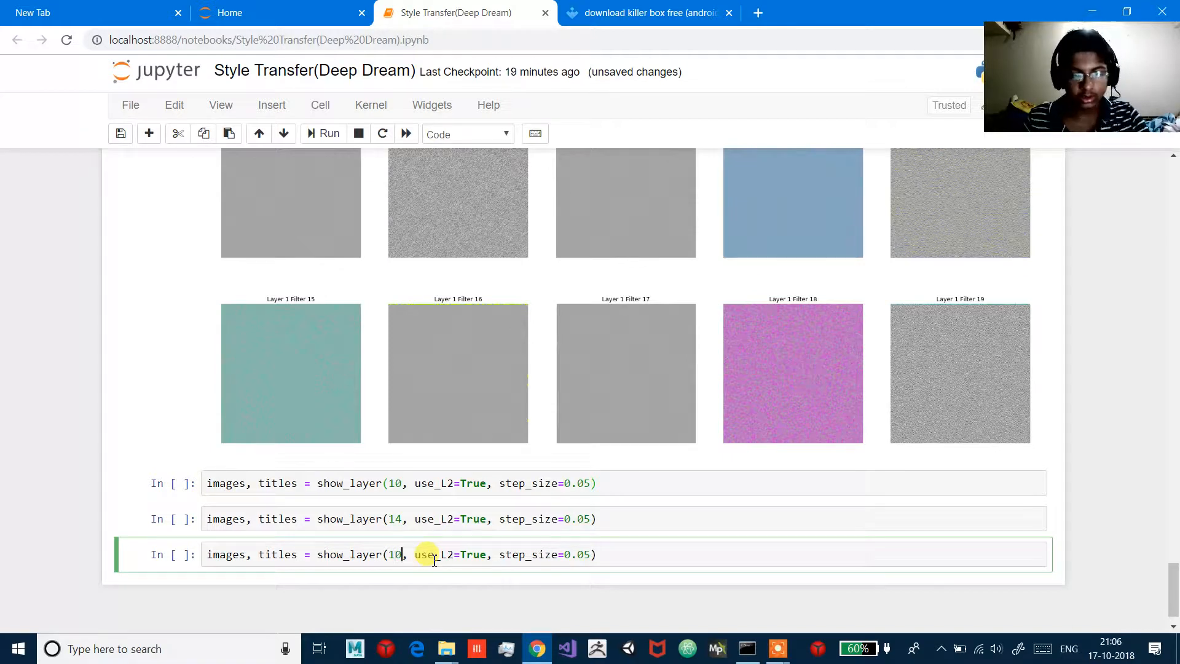
text(17)
text(images, titles = show_layer(19, use_L2=True, step_size=0.05))
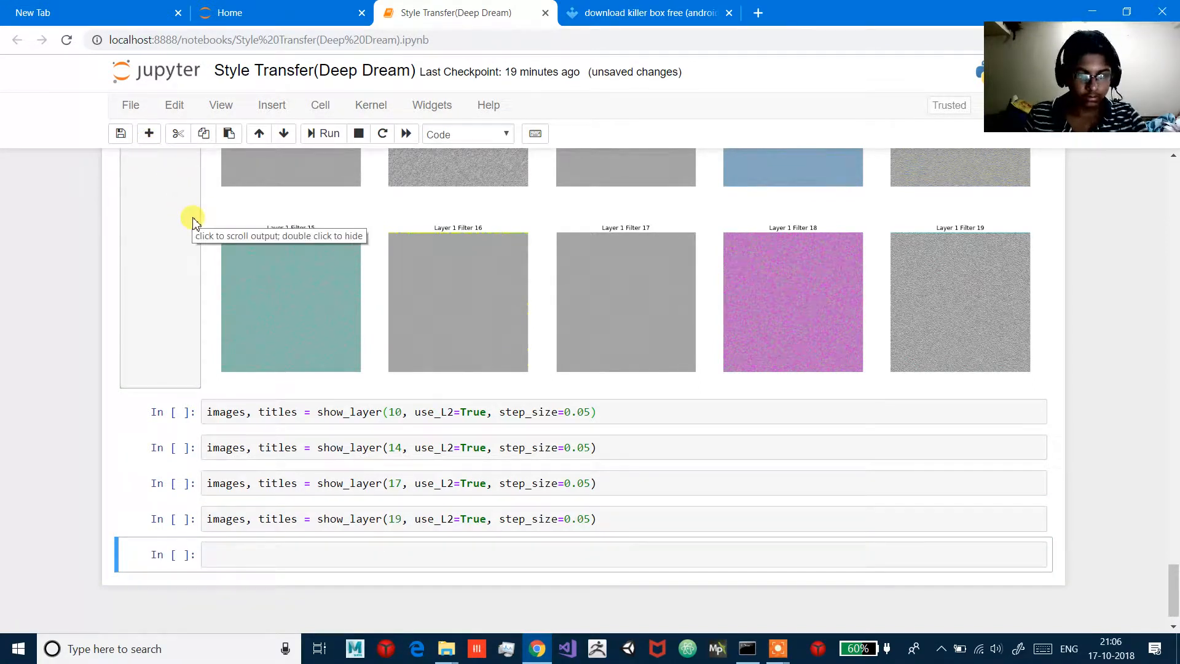
scroll(down, 3)
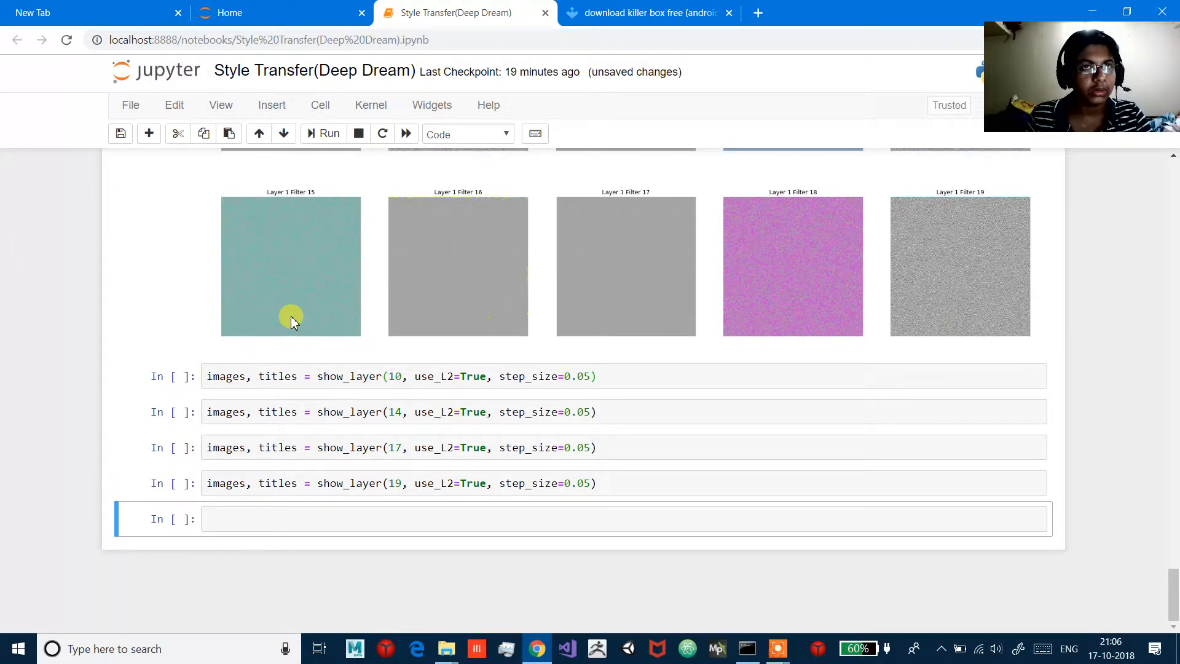
mouse_move(297, 318)
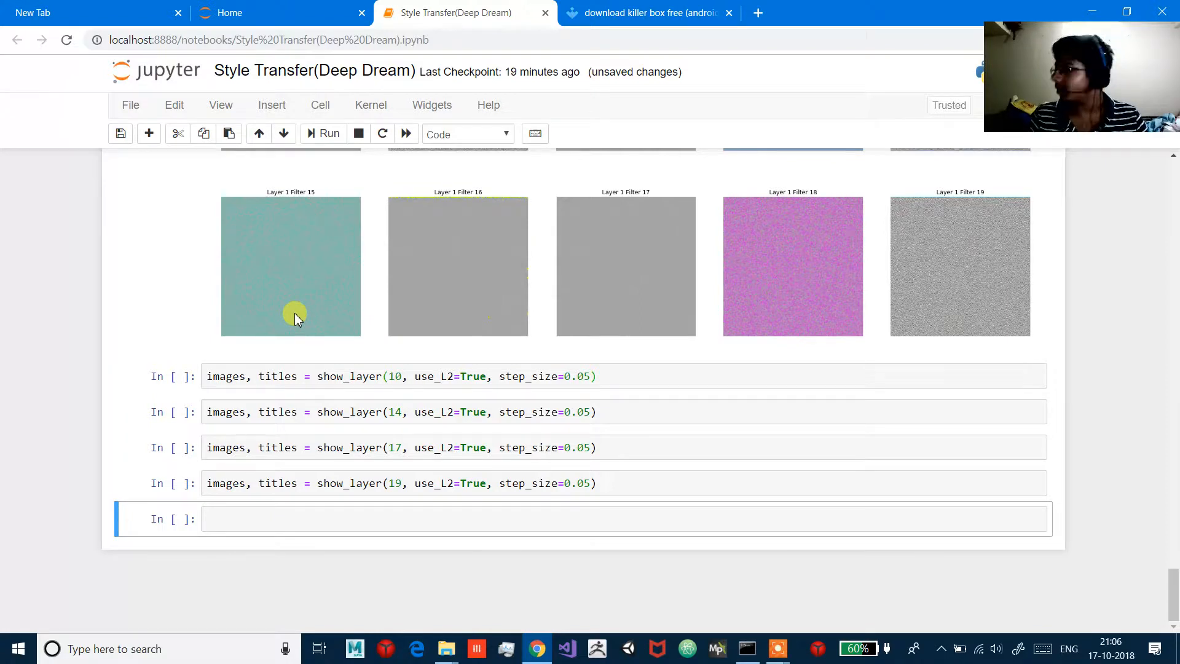
Set the last cell to layer 21 and run the layer 10 cell.
click(222, 519)
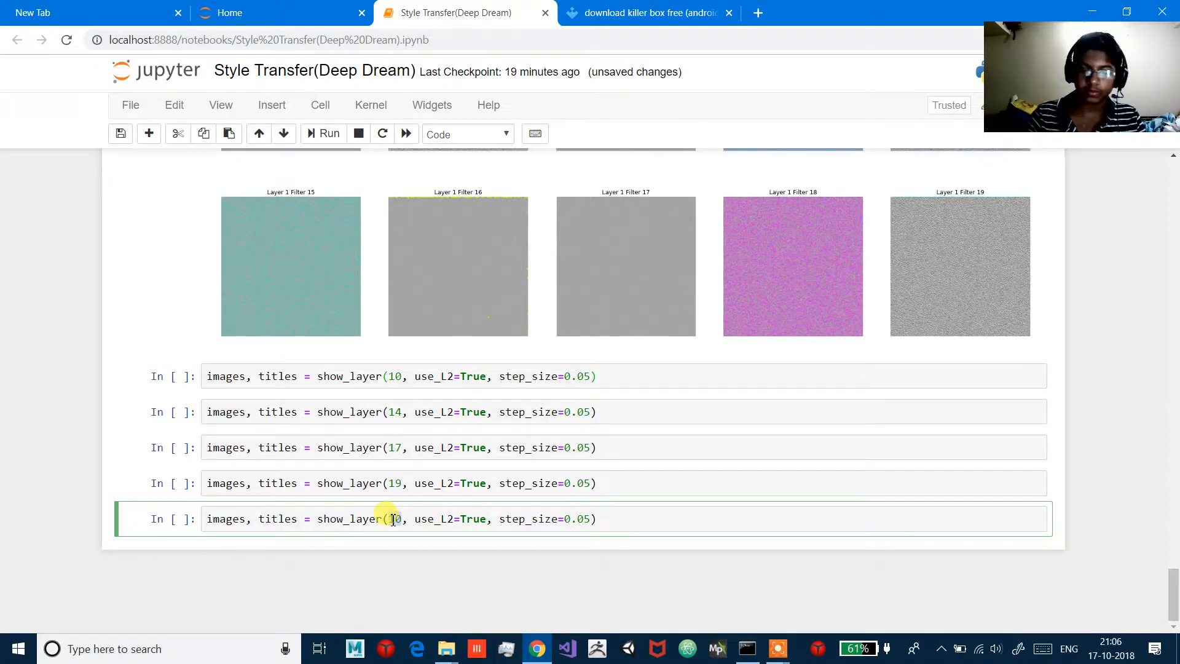
text(21)
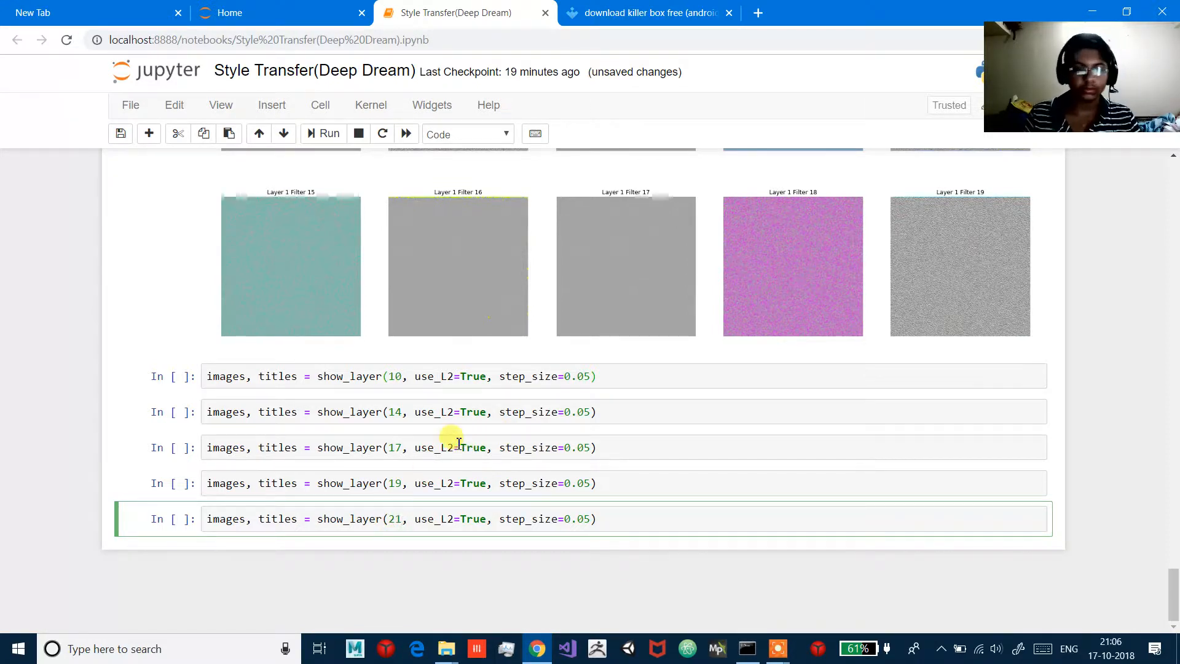
scroll(up, 3)
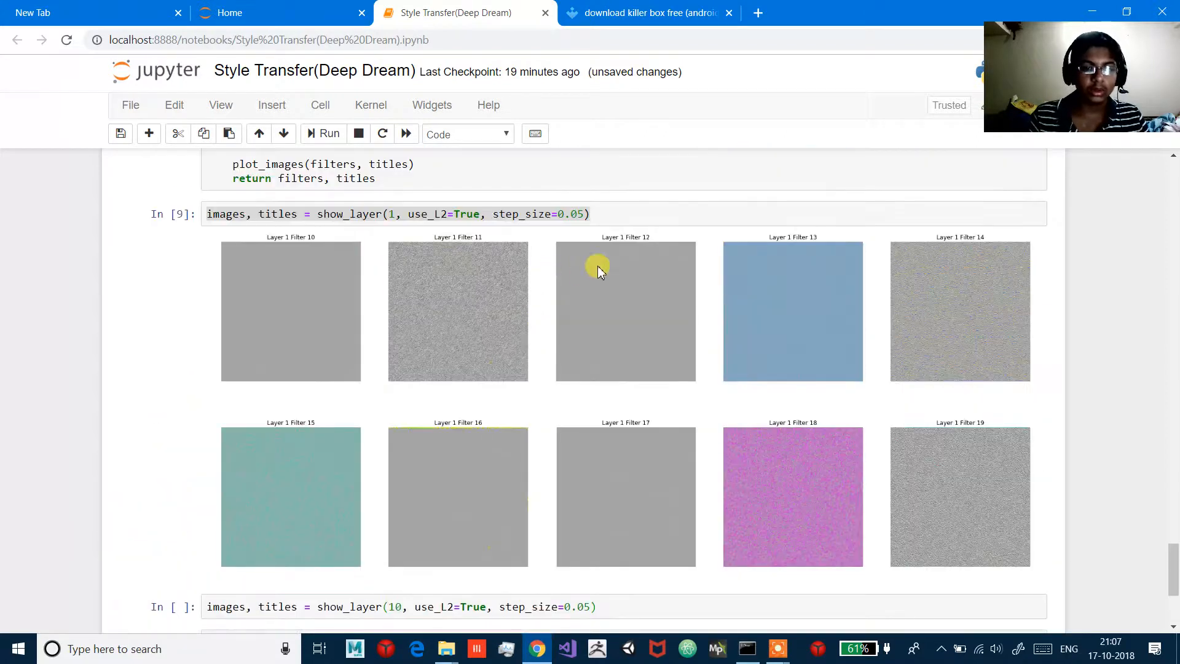
scroll(down, 3)
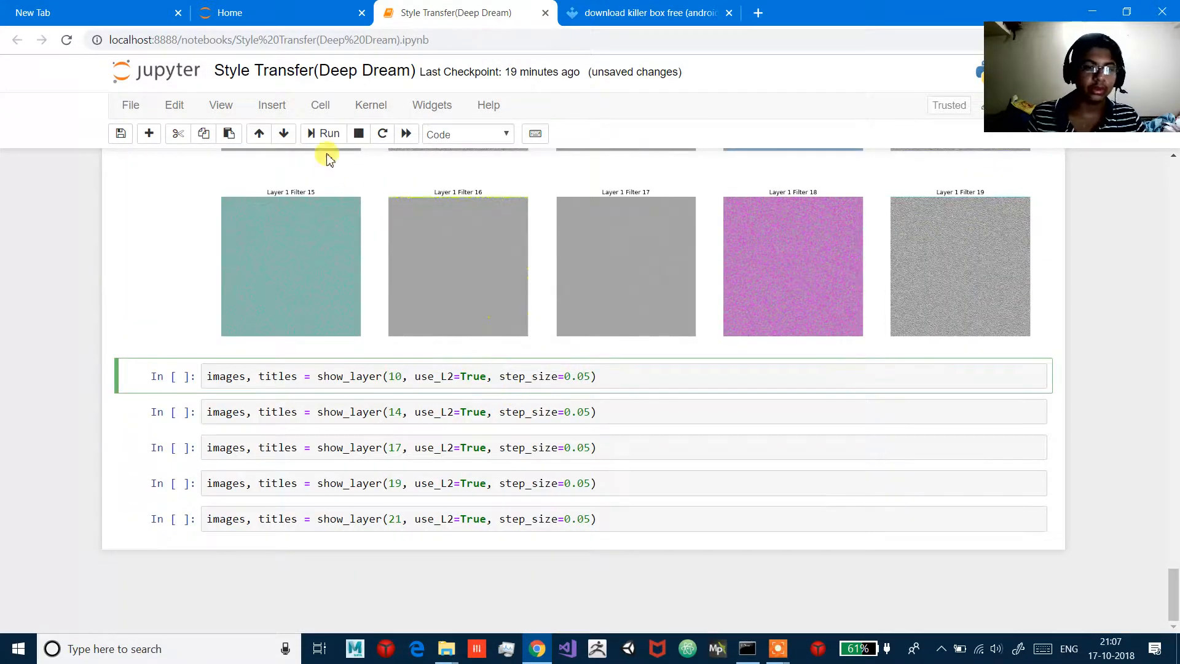
click(323, 133)
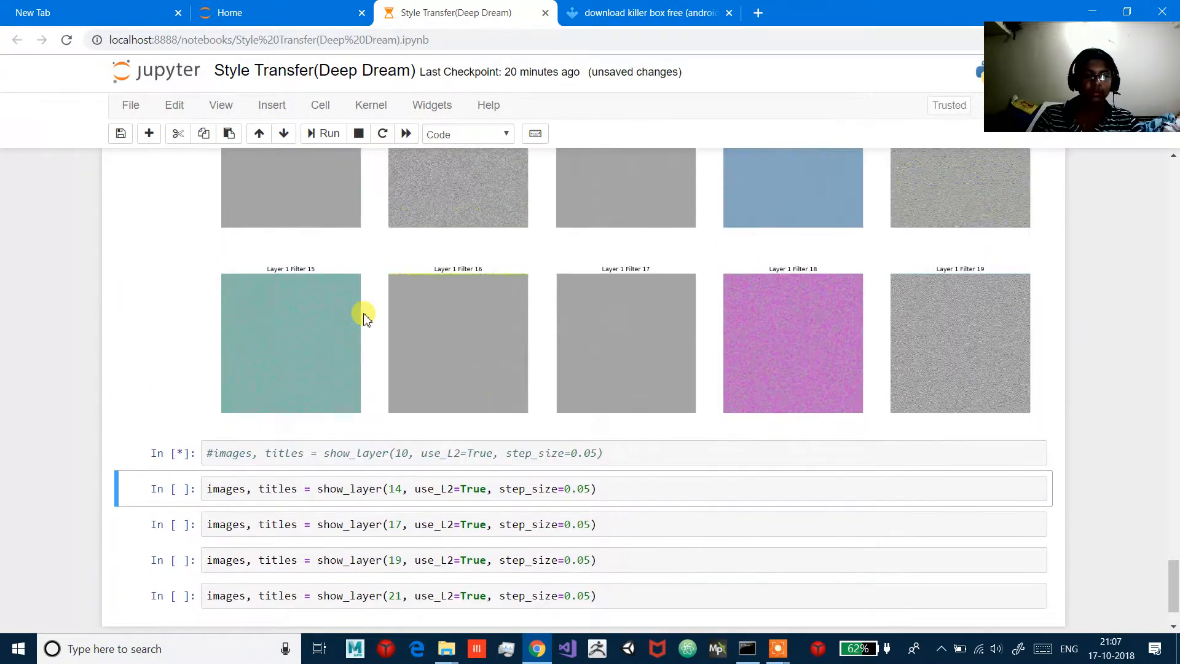
Delete the 60 Layer filter JPGs from the Python AI Pytorch folder on E:.
key(Alt+Tab)
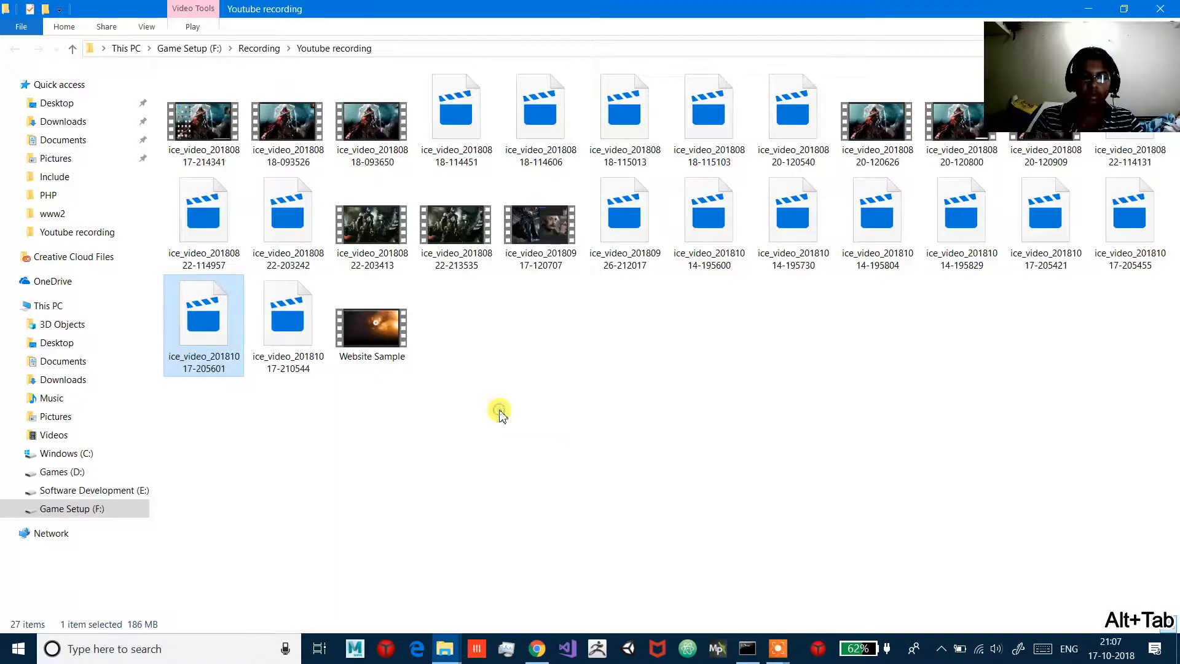
key(Alt+Tab)
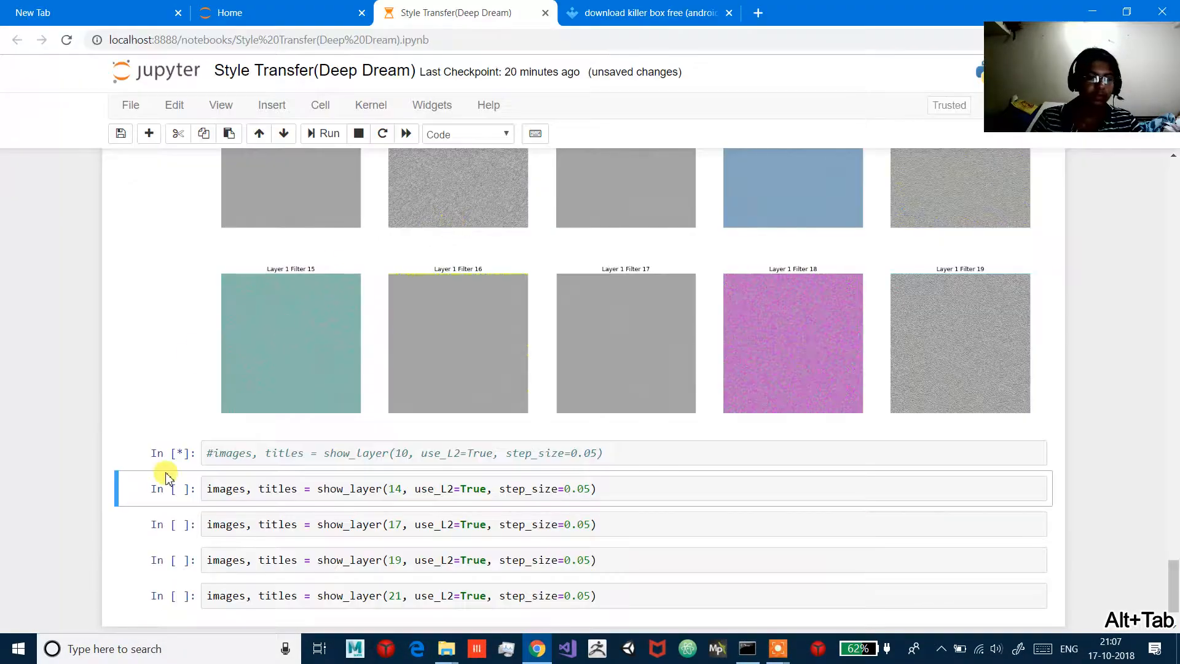
key(Alt+Tab)
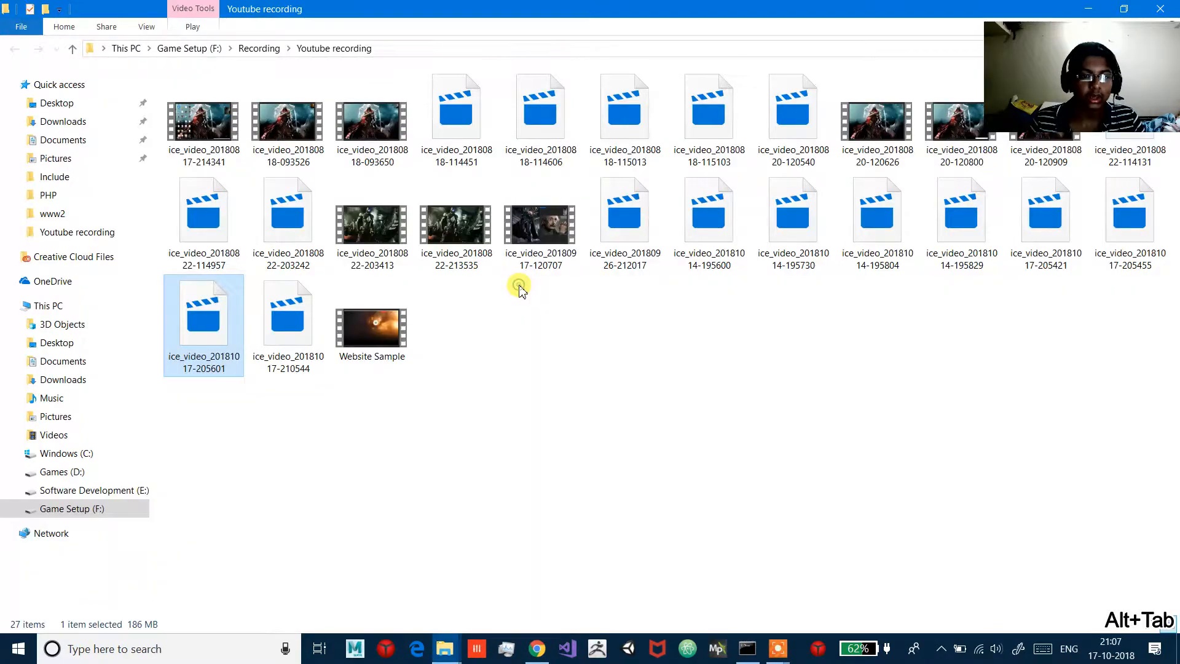
click(94, 490)
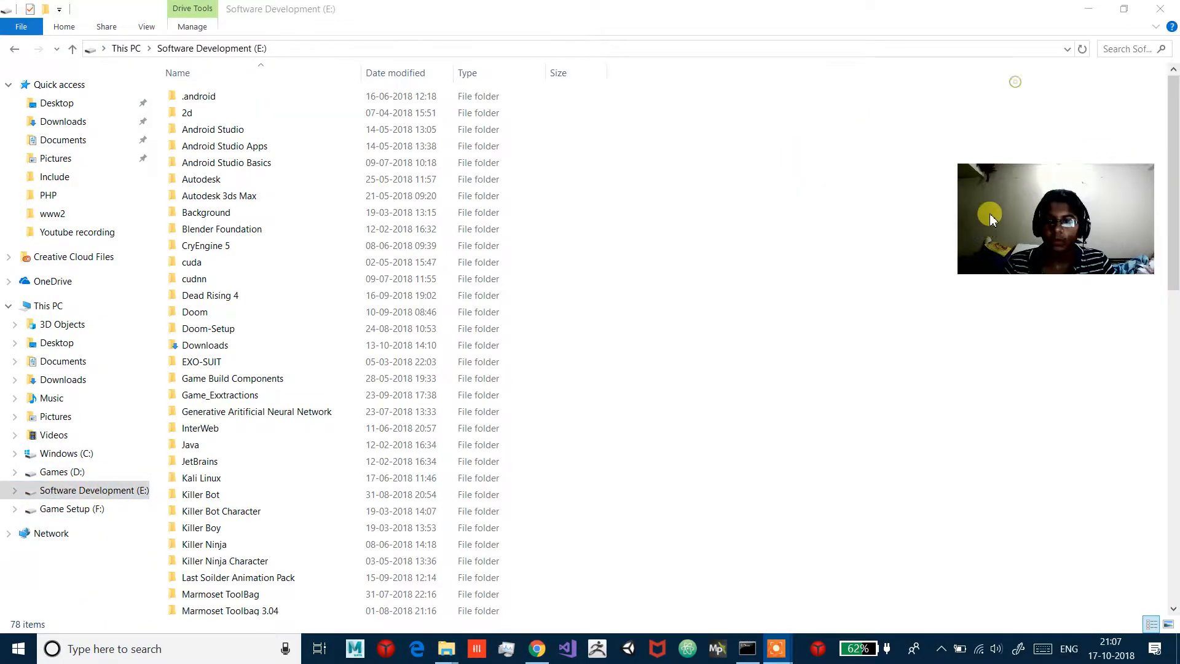
click(1125, 48)
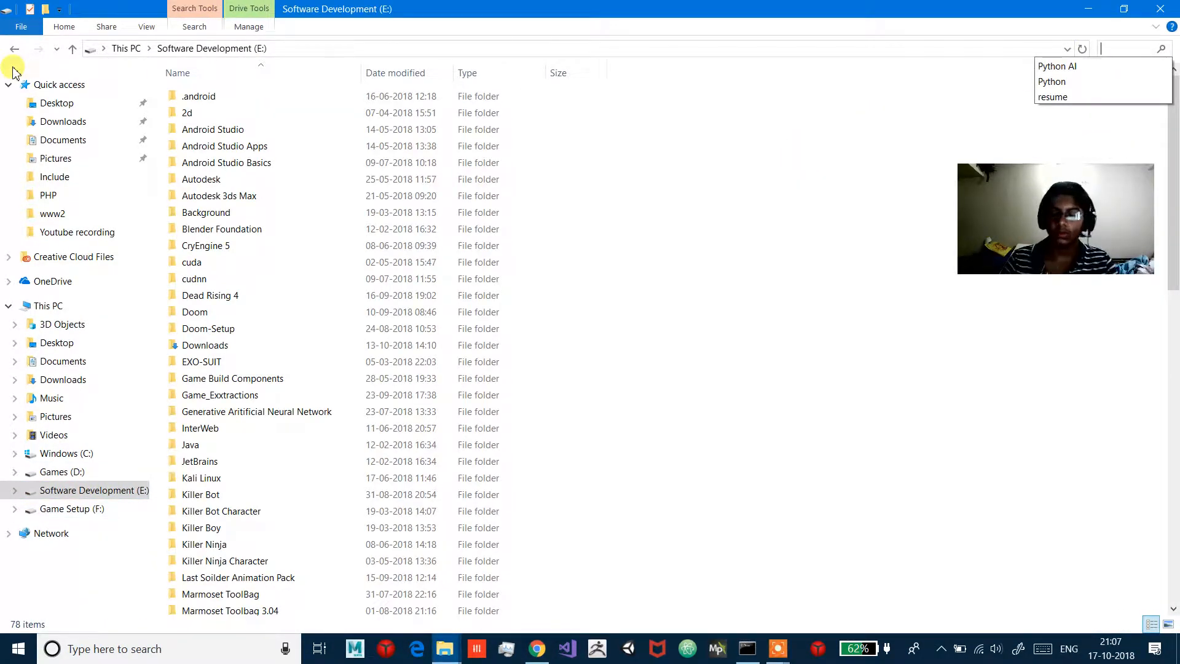
click(1057, 65)
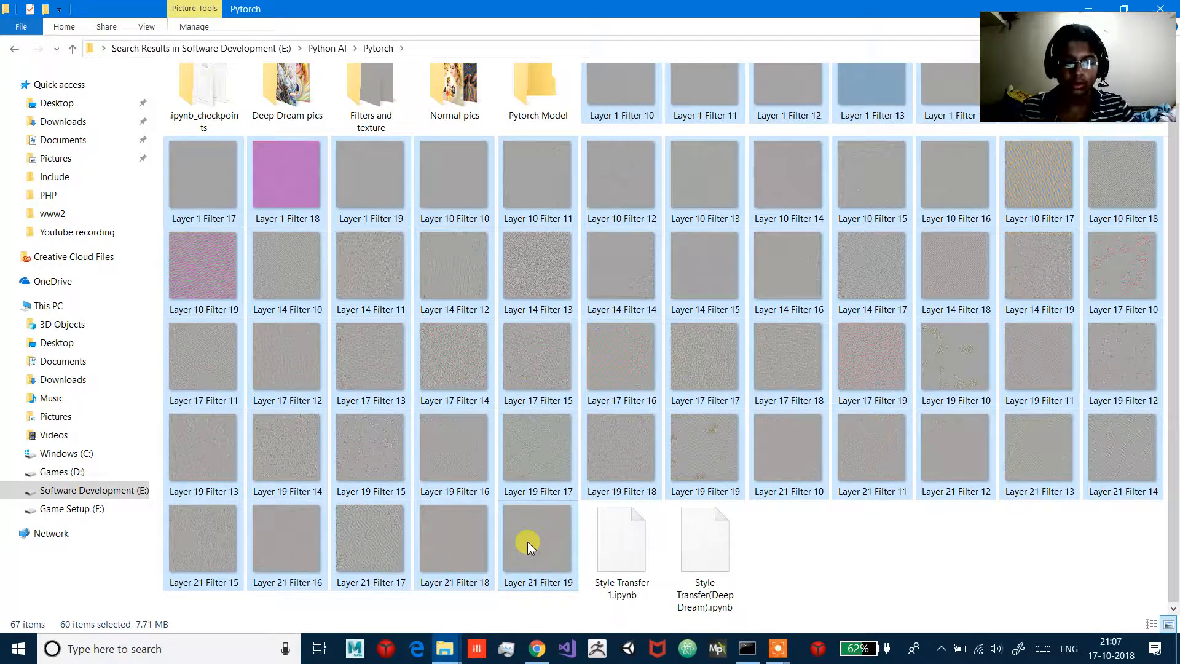
mouse_move(526, 548)
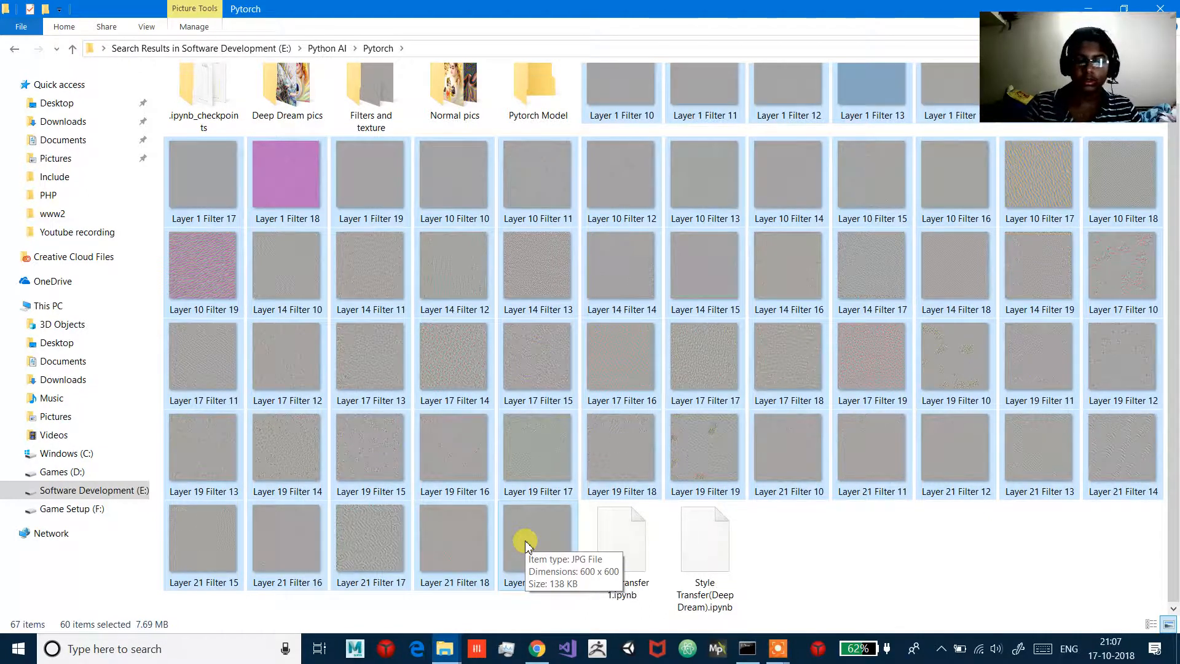
key(Delete)
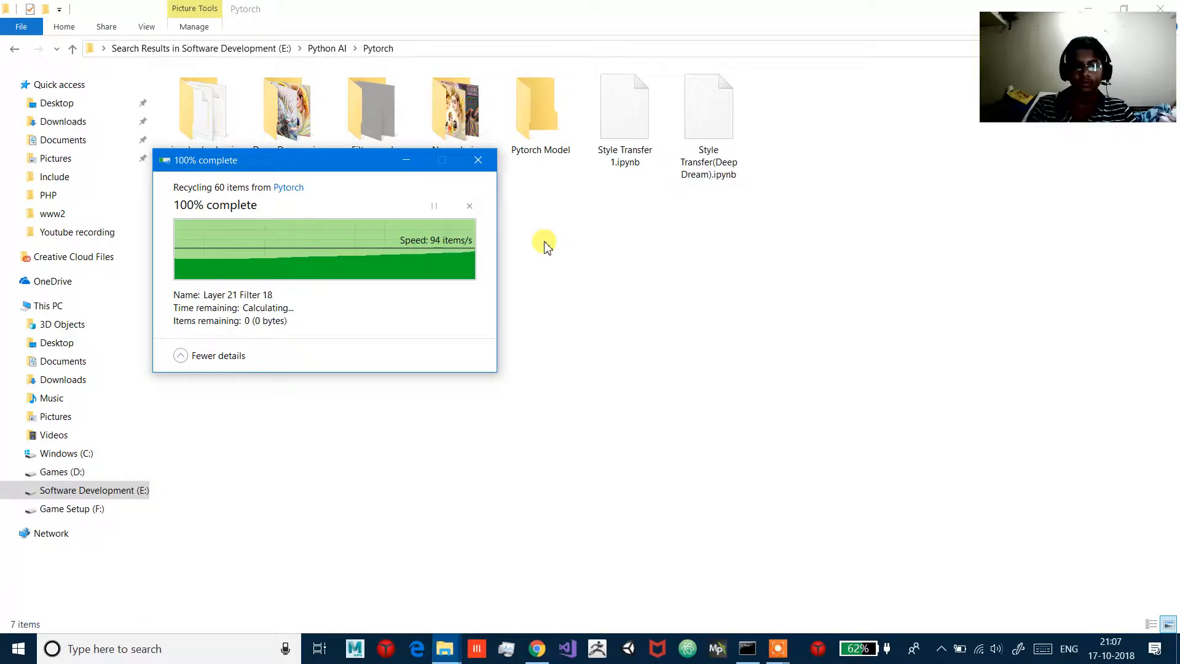
key(Alt+Tab)
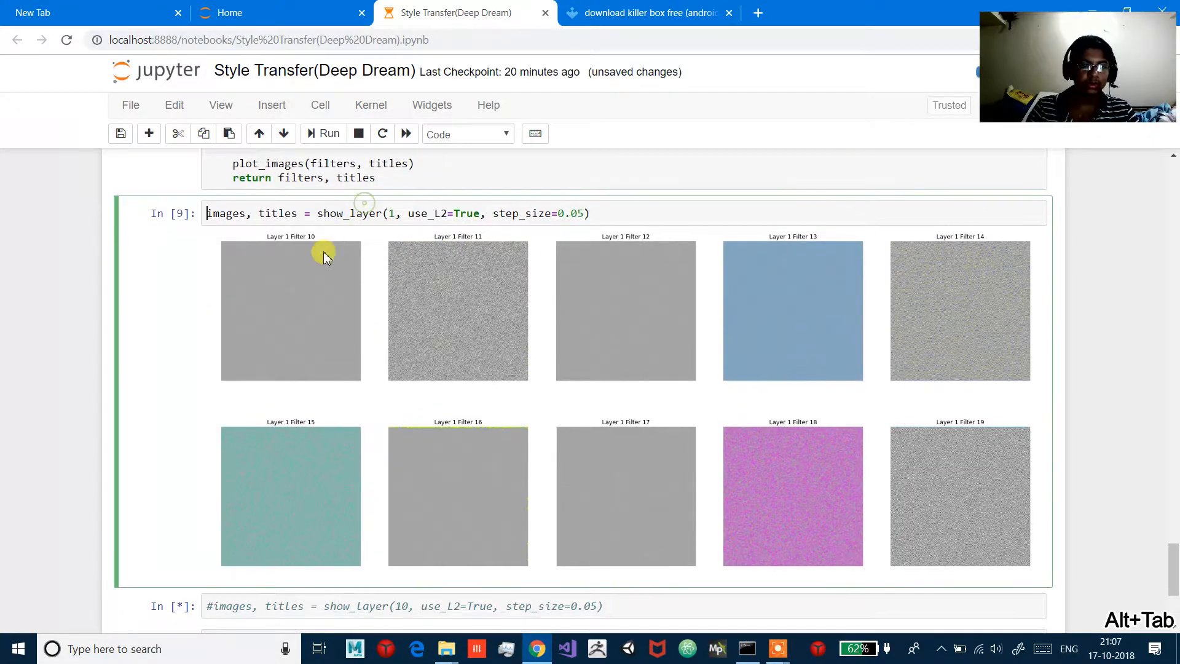
Run the show_layer cells for layers 1, 10, 14, 17, 19 and 21.
scroll(down, 3)
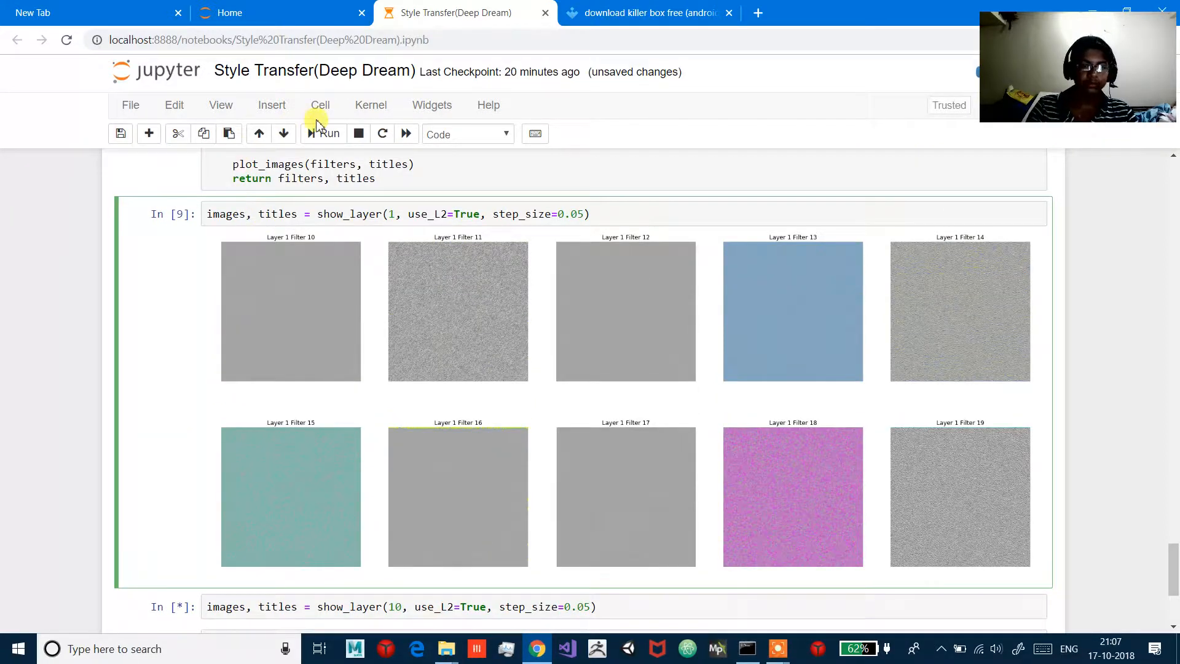
scroll(down, 3)
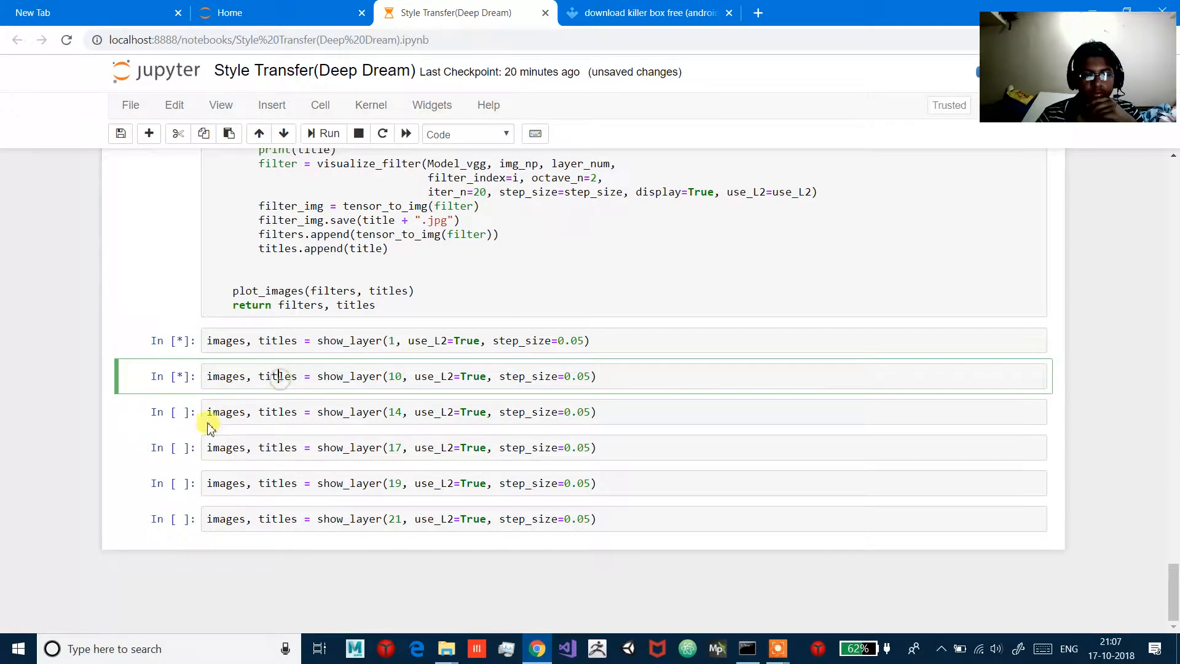
click(320, 134)
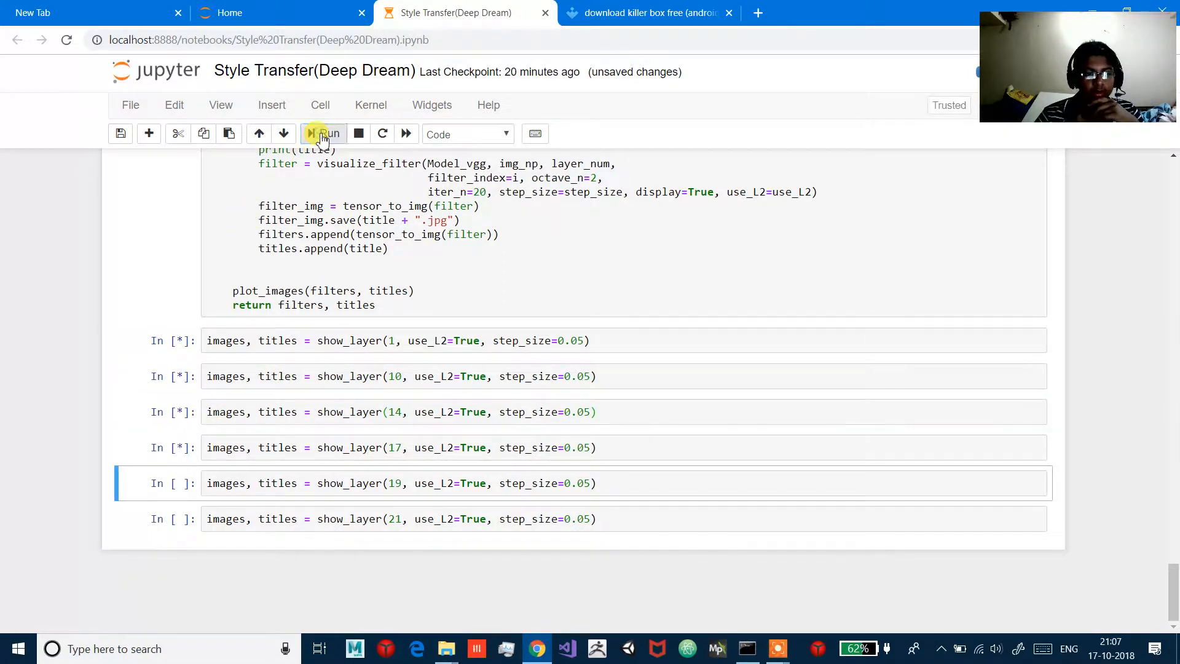
click(323, 134)
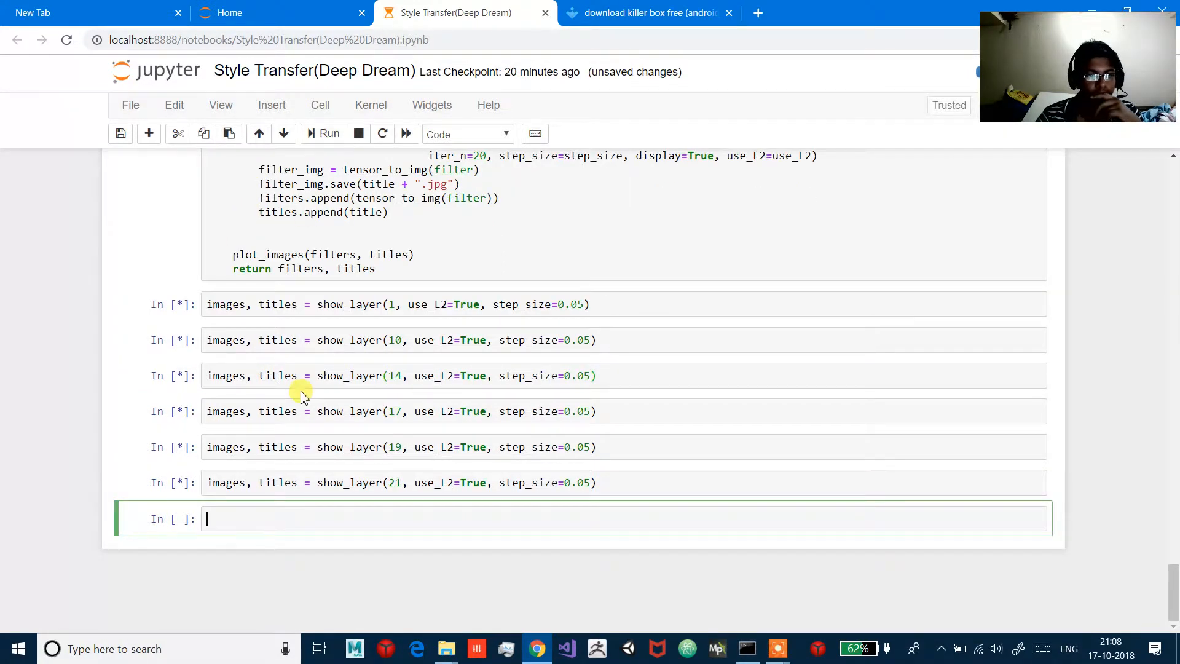
mouse_move(767, 298)
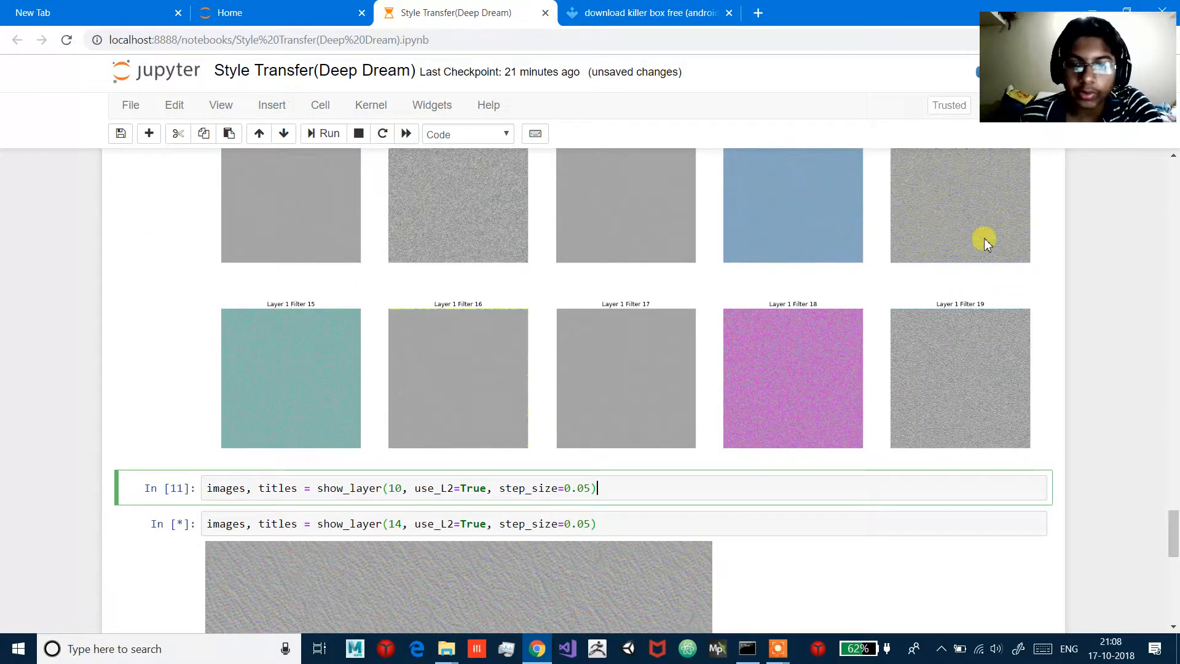
mouse_move(549, 587)
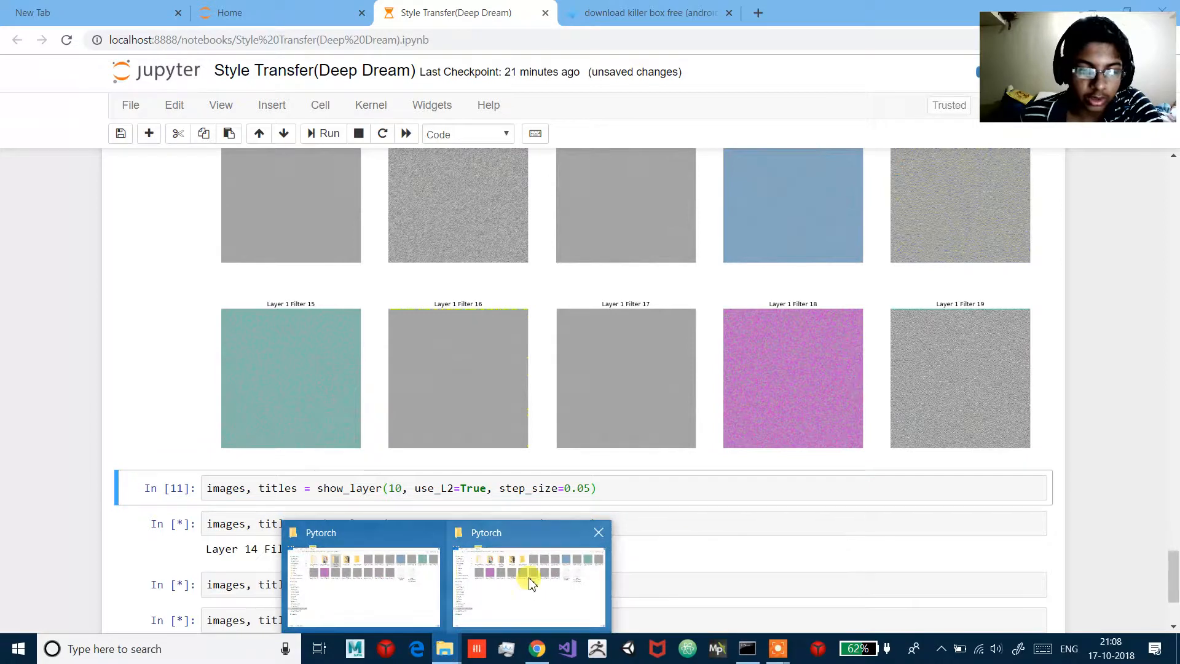
Check the new Layer 14 Filter 10 and 11 JPGs in the Pytorch folder.
click(529, 583)
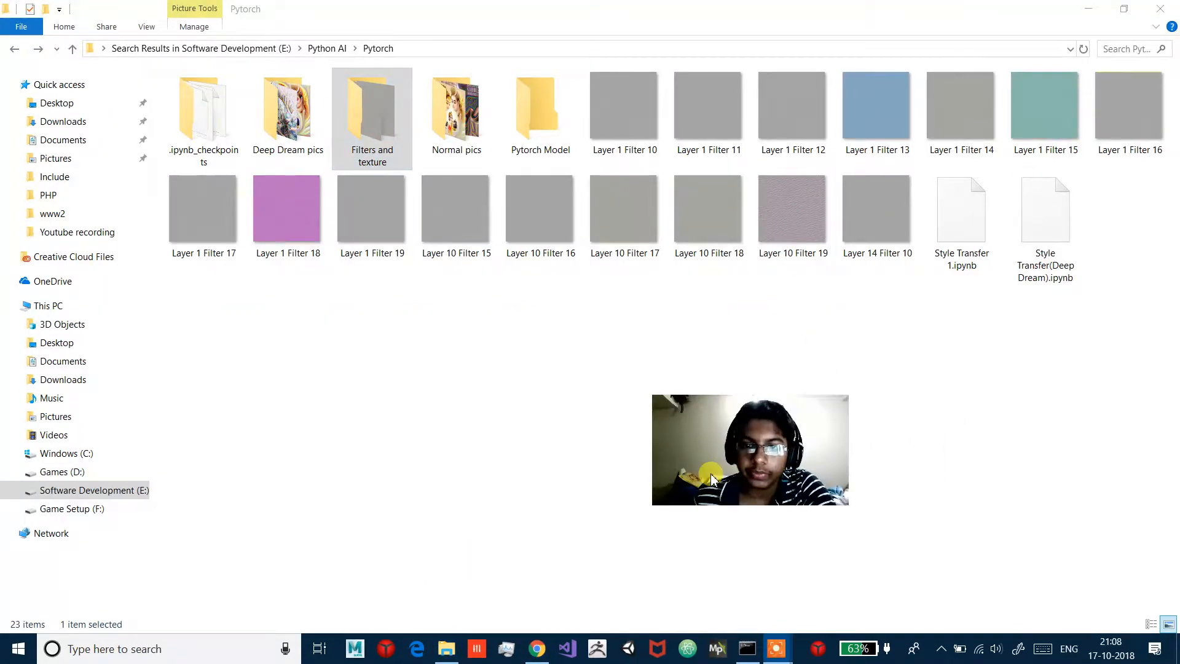
click(648, 129)
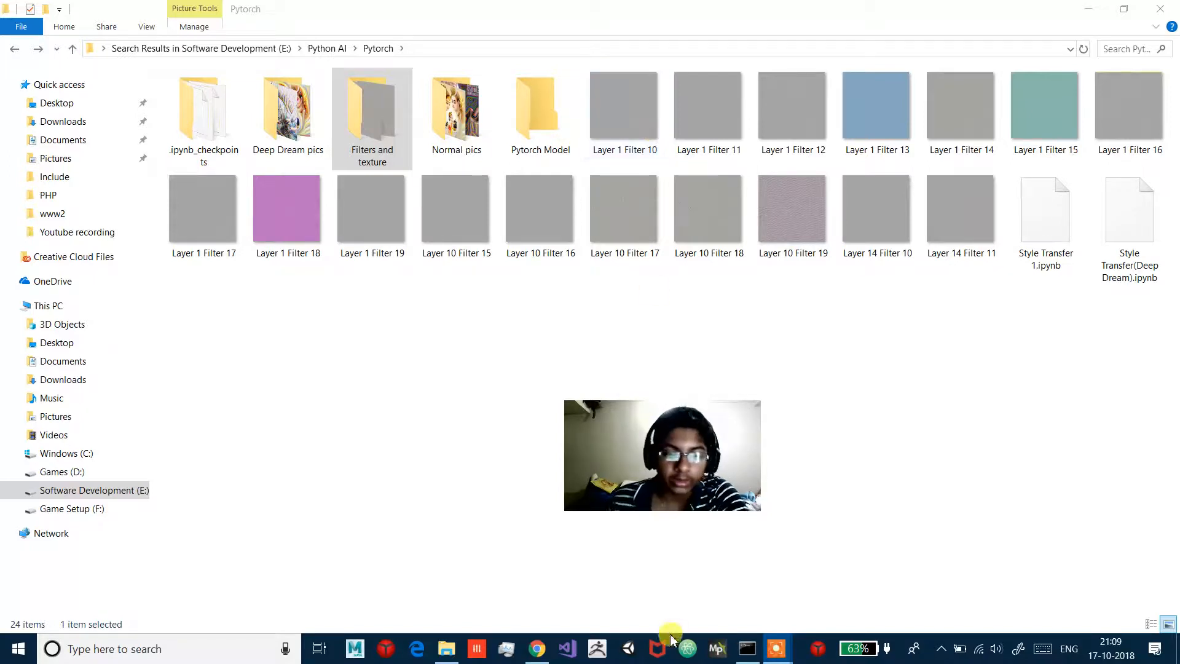
click(537, 648)
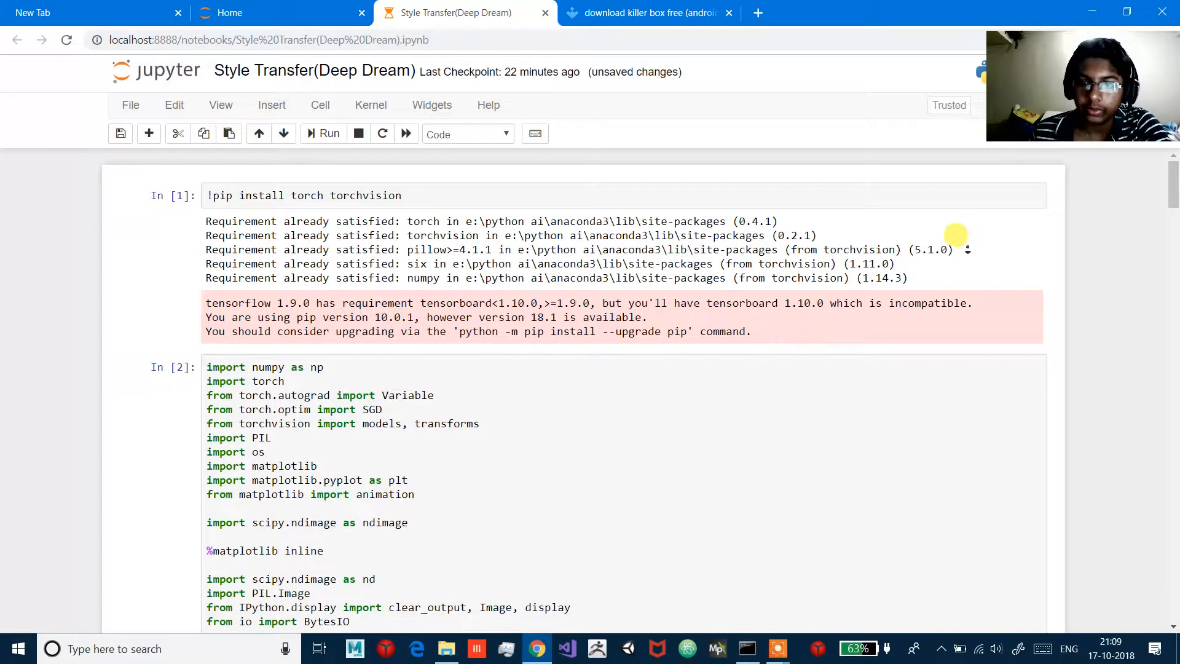
Scroll through the model_vgg architecture printout down to the octaver_fn cell.
scroll(down, 3)
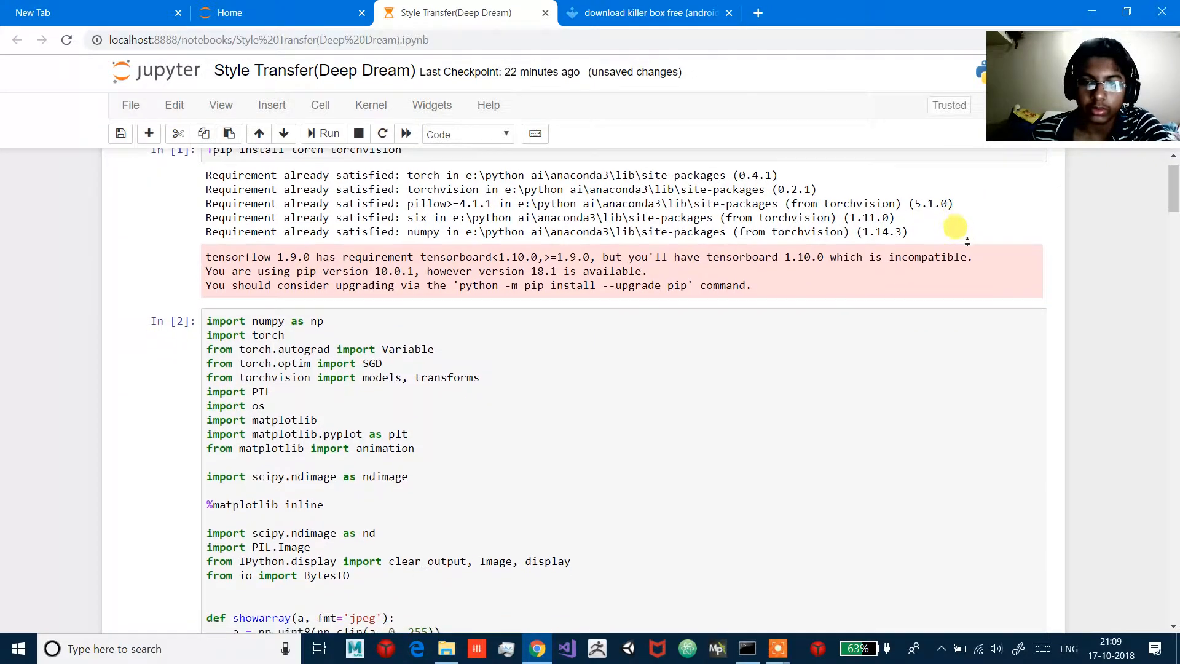
scroll(down, 3)
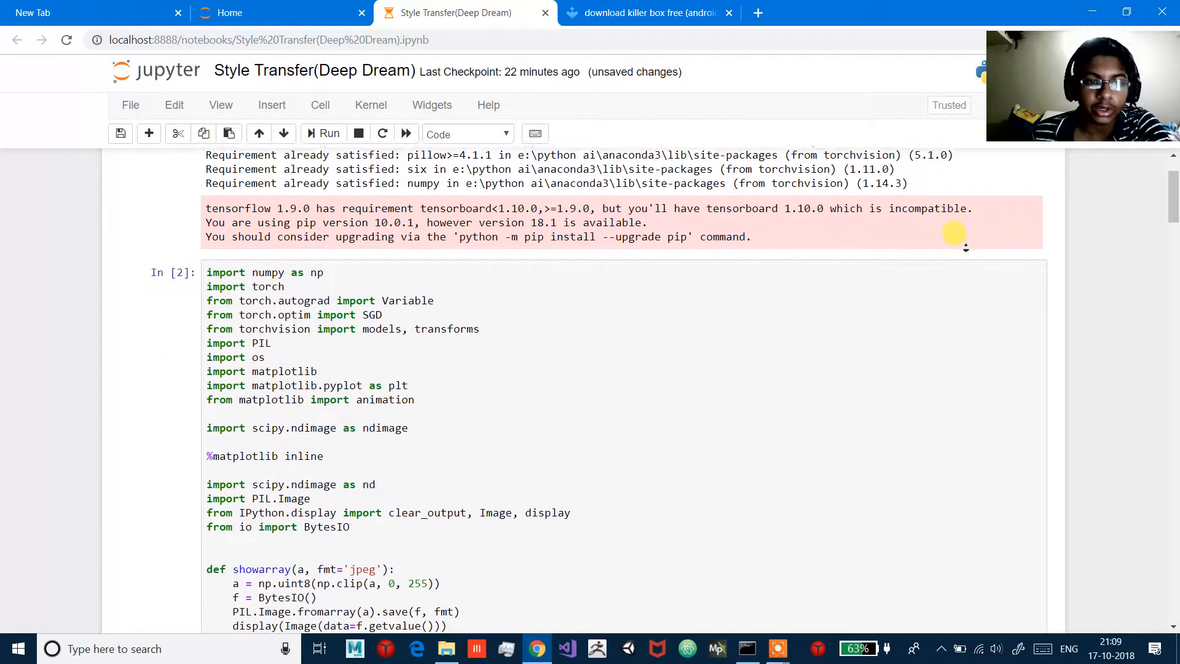
scroll(down, 3)
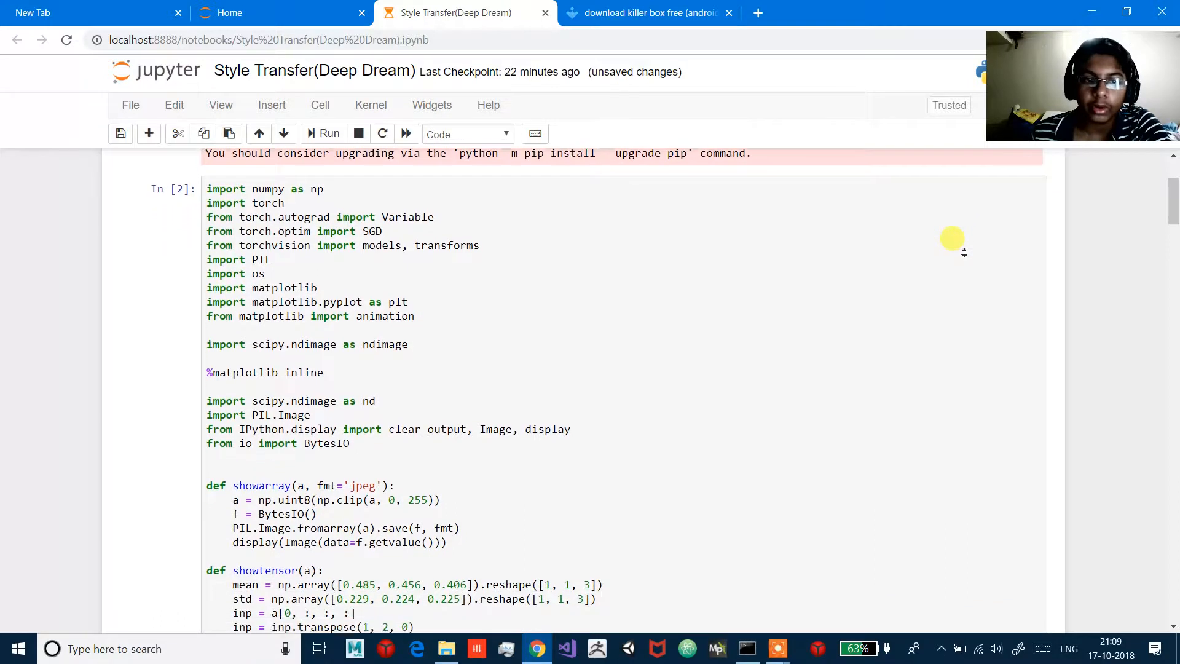
scroll(down, 3)
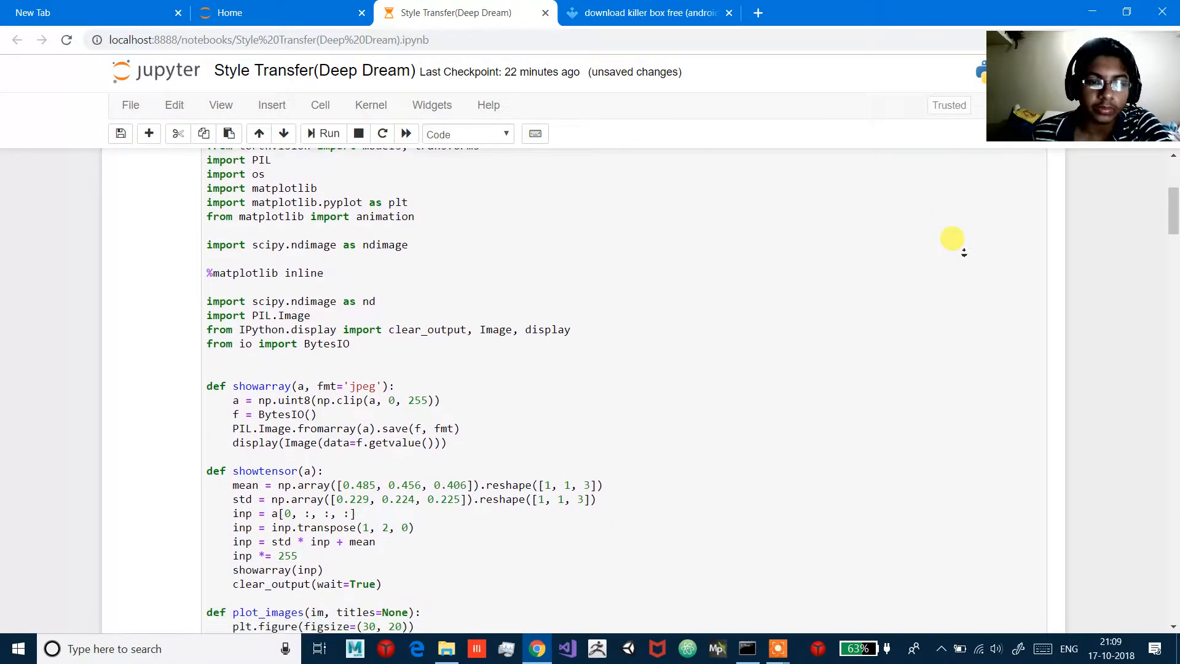
scroll(down, 3)
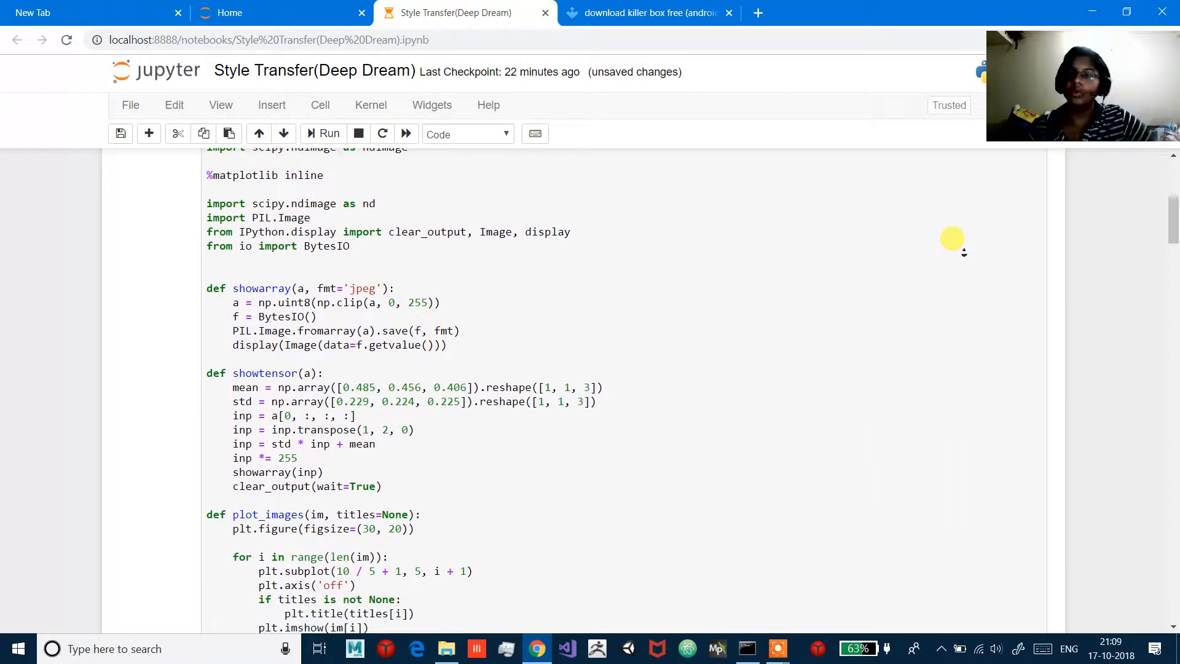
scroll(down, 3)
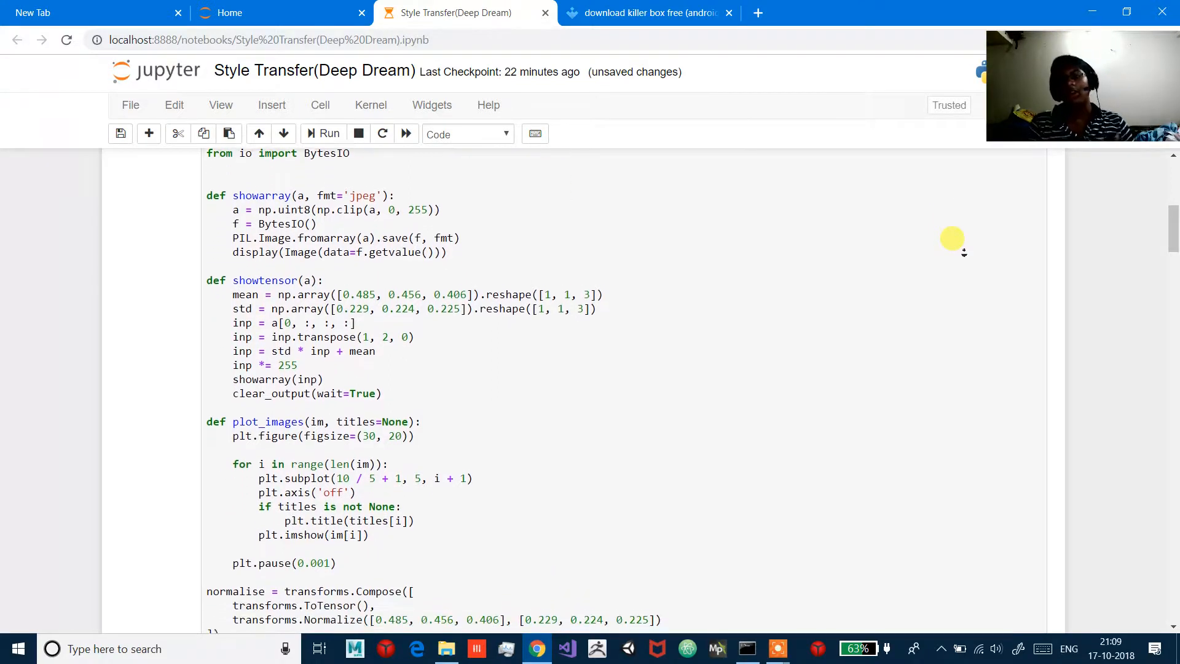
scroll(down, 3)
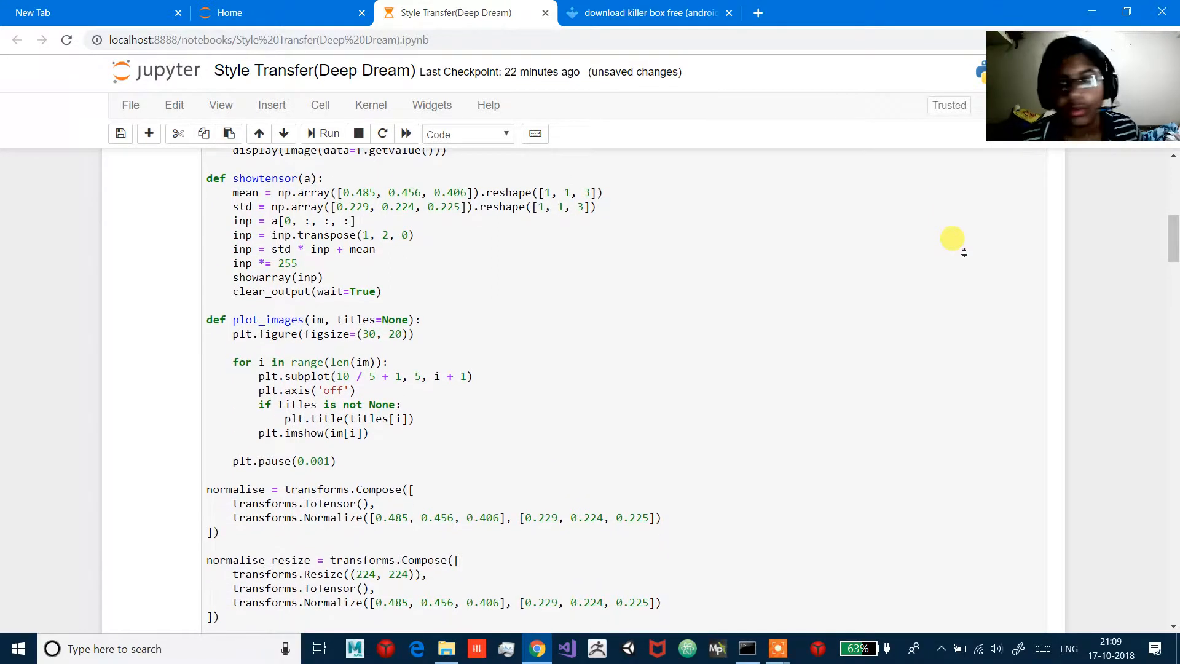
scroll(down, 3)
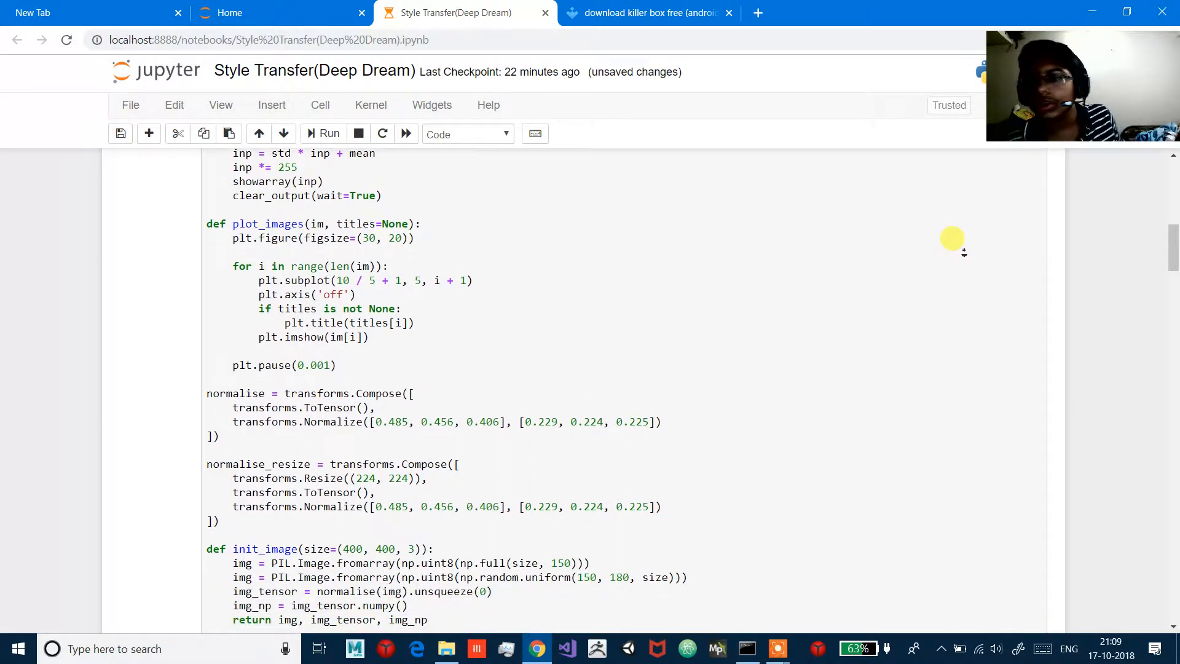
scroll(down, 3)
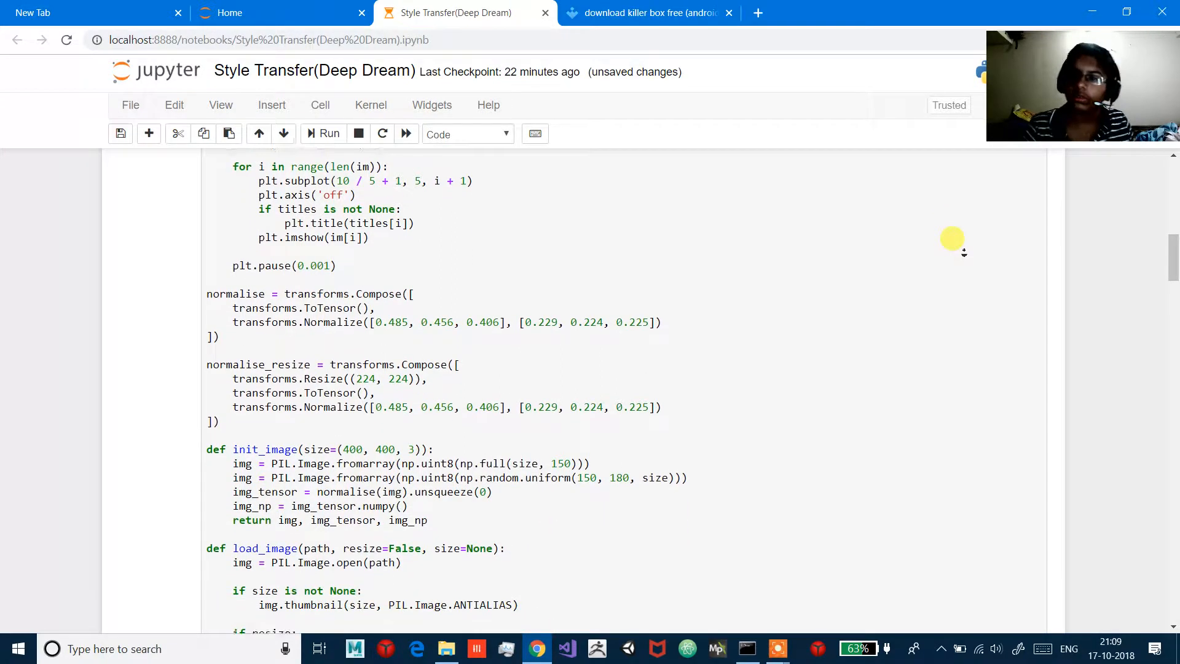
scroll(down, 3)
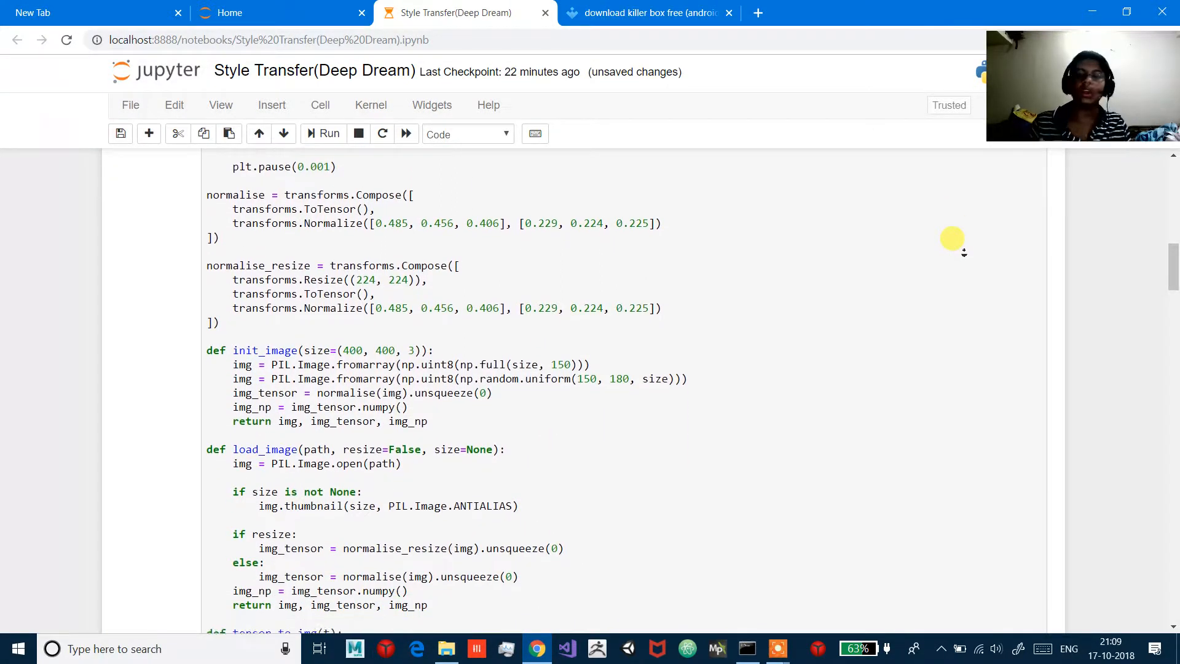
scroll(down, 3)
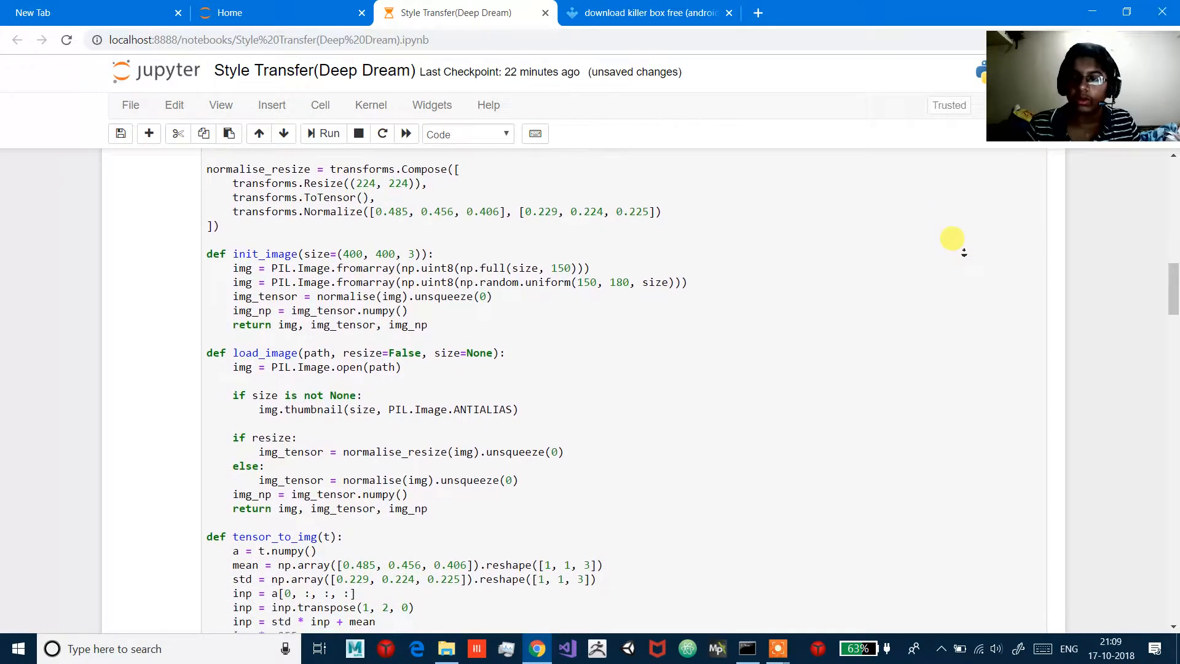
scroll(down, 3)
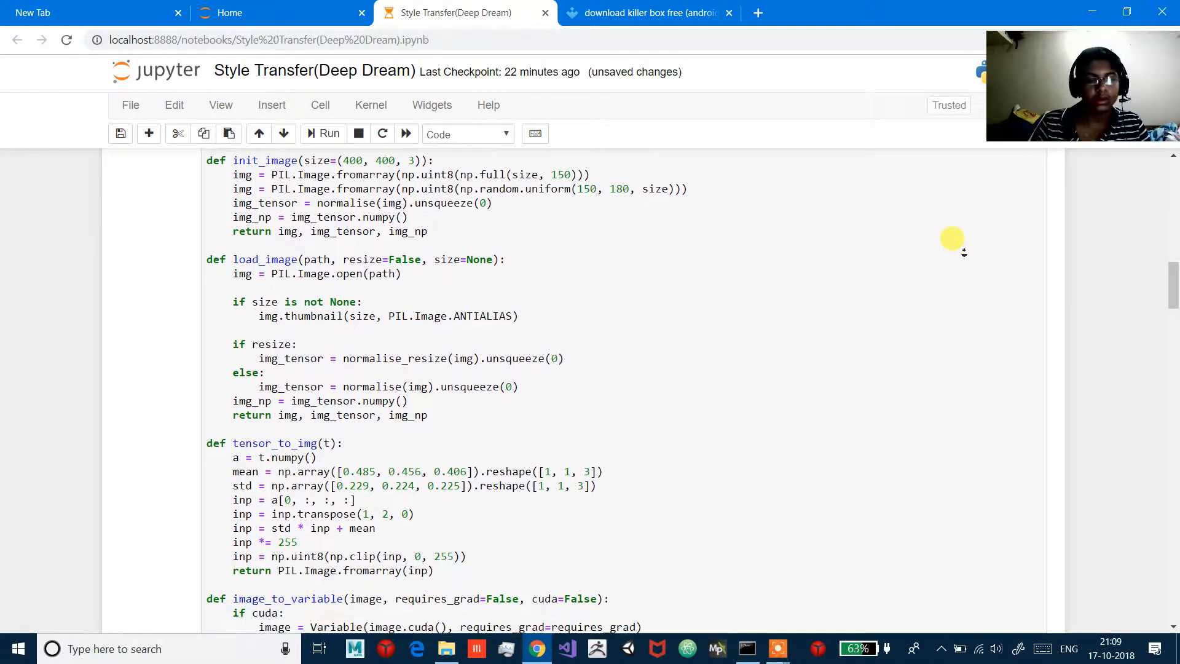
scroll(down, 3)
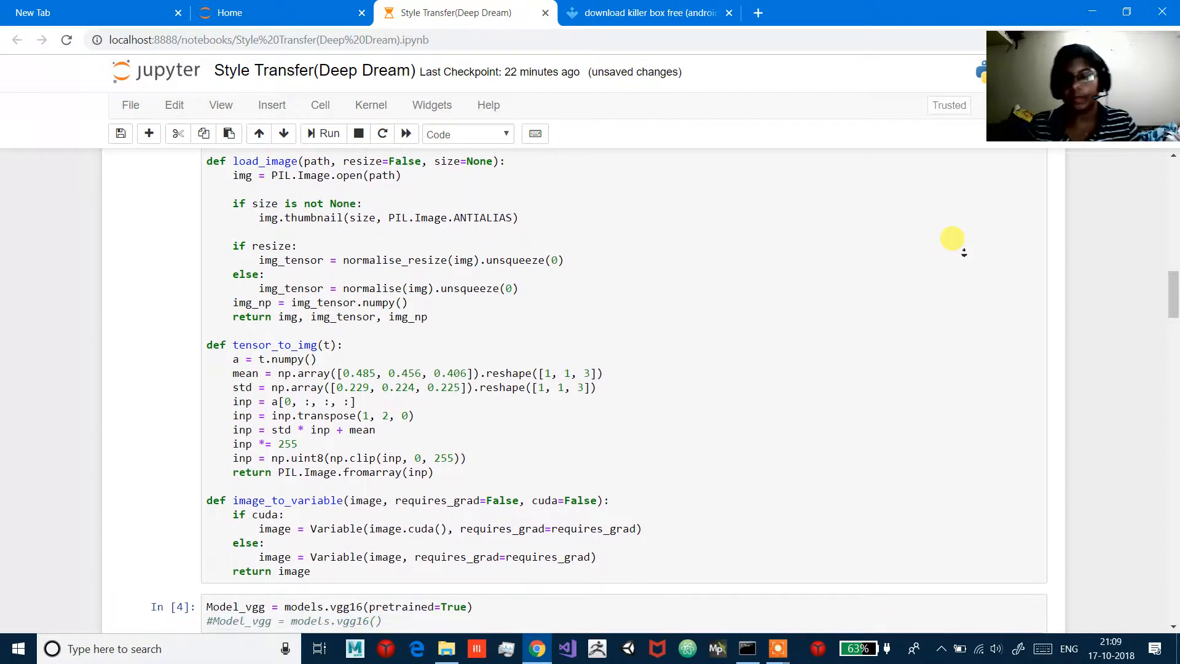
scroll(down, 3)
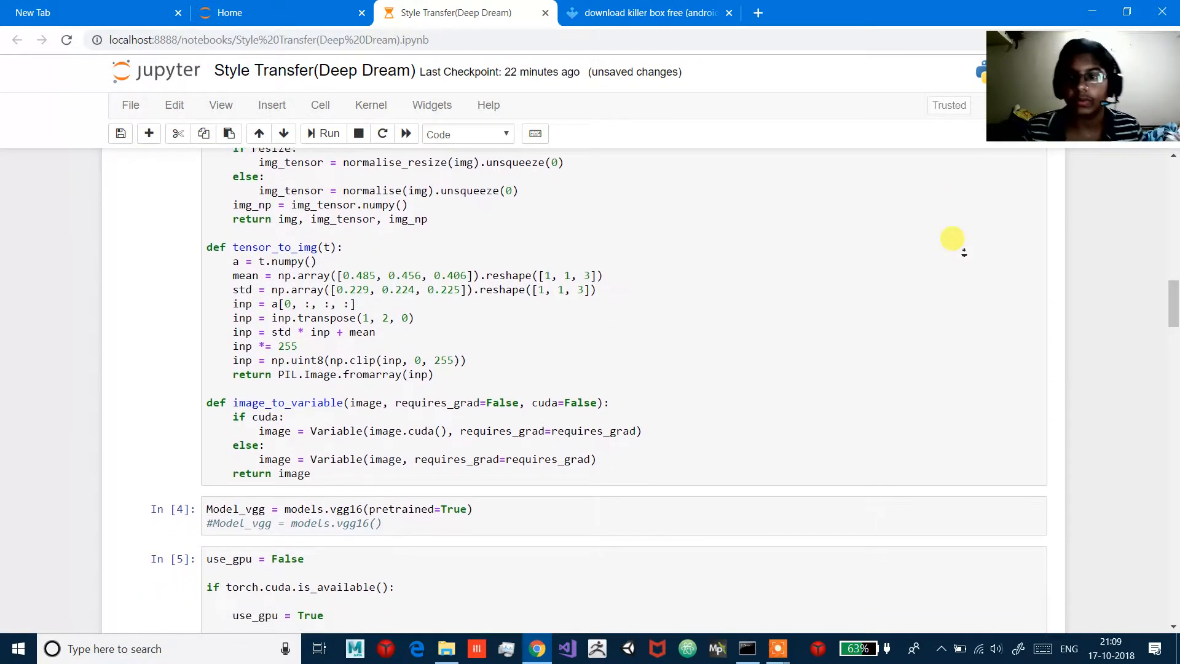
scroll(down, 3)
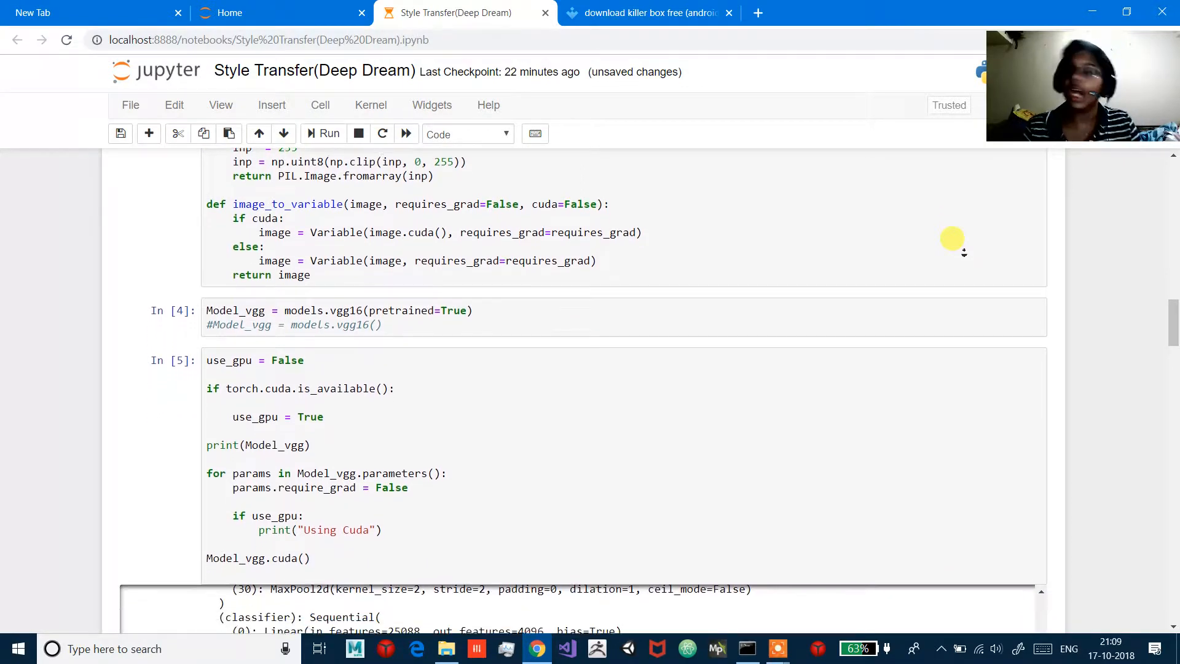
scroll(down, 3)
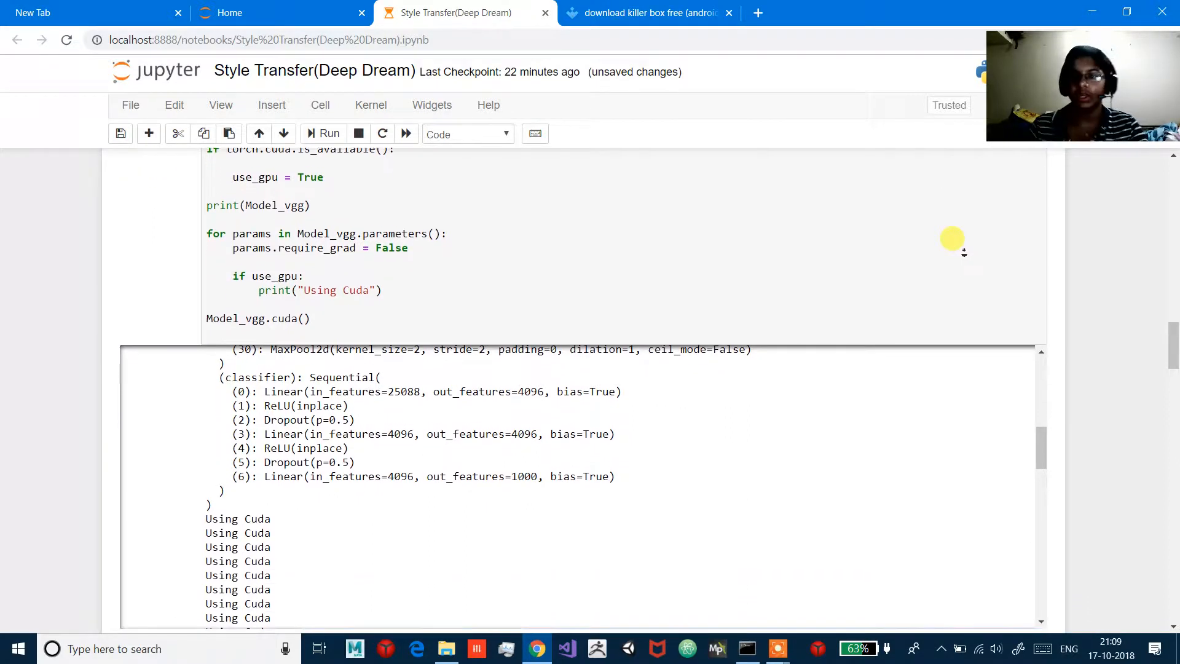
scroll(down, 3)
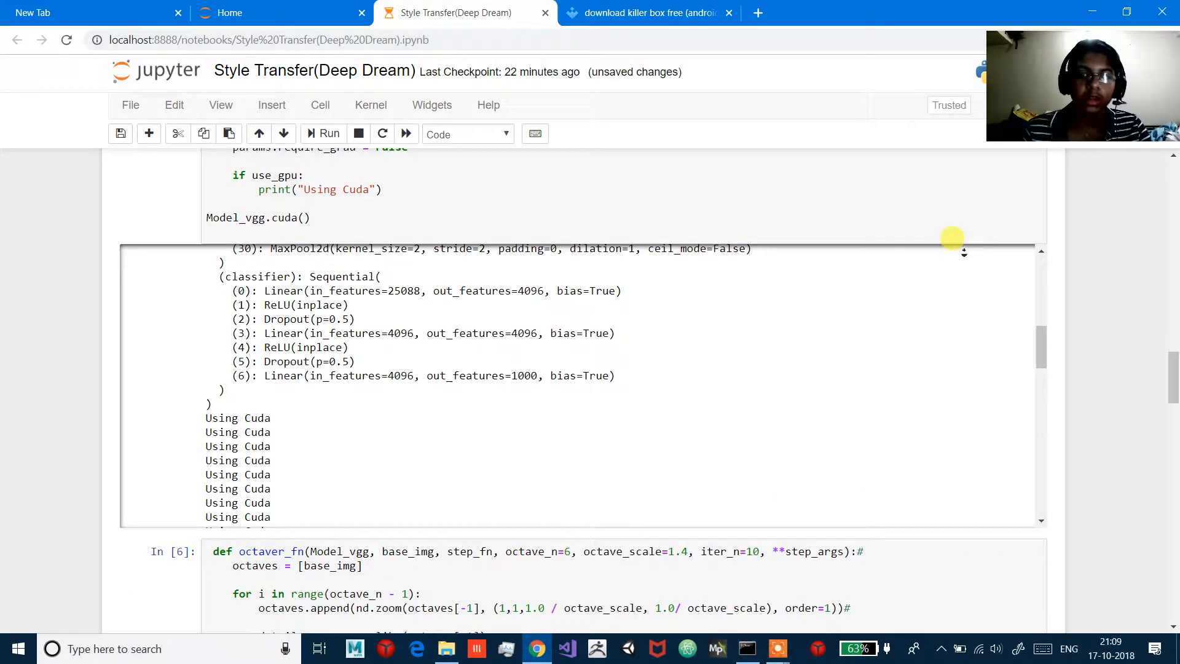
scroll(down, 3)
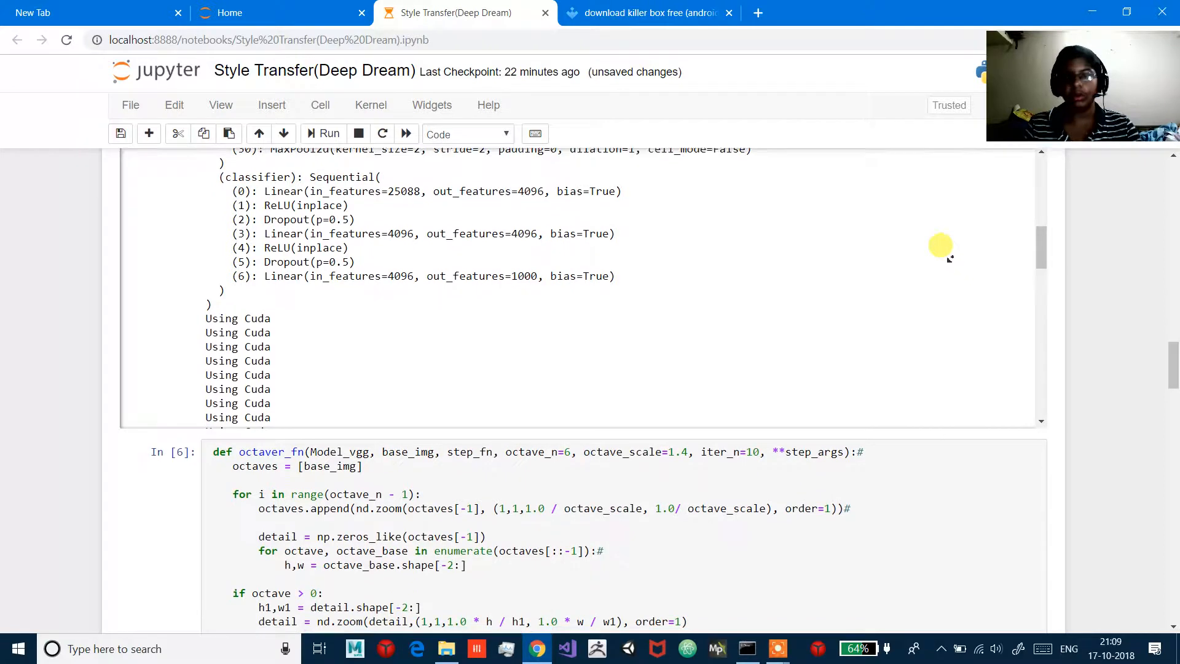
scroll(down, 3)
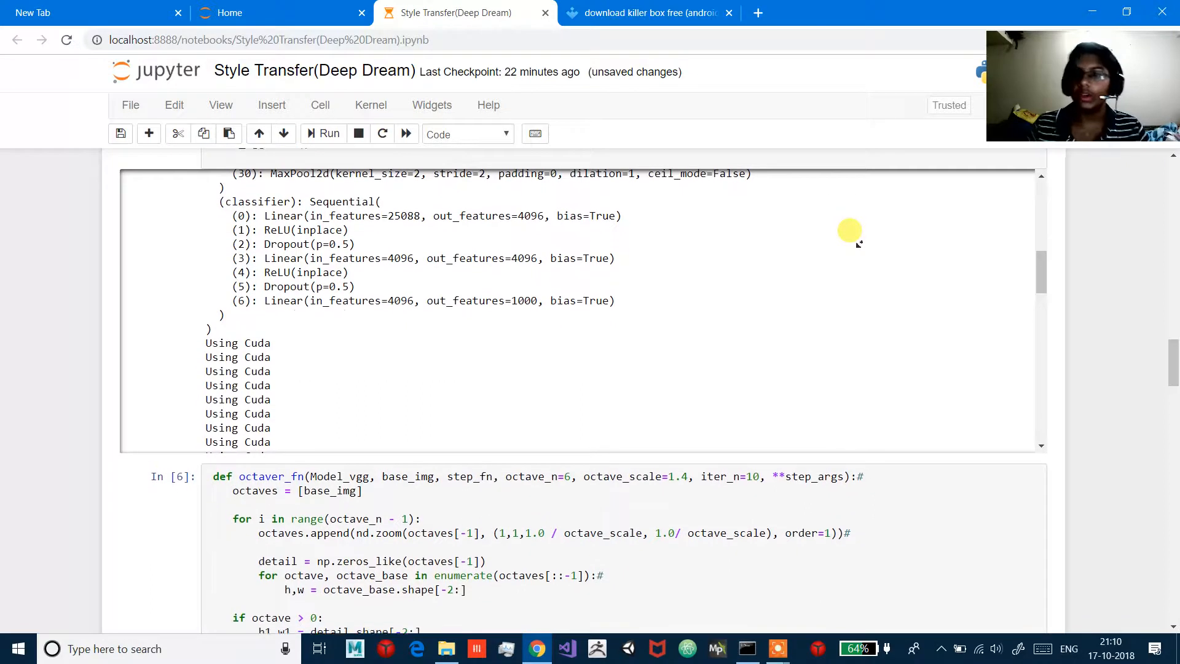
scroll(down, 3)
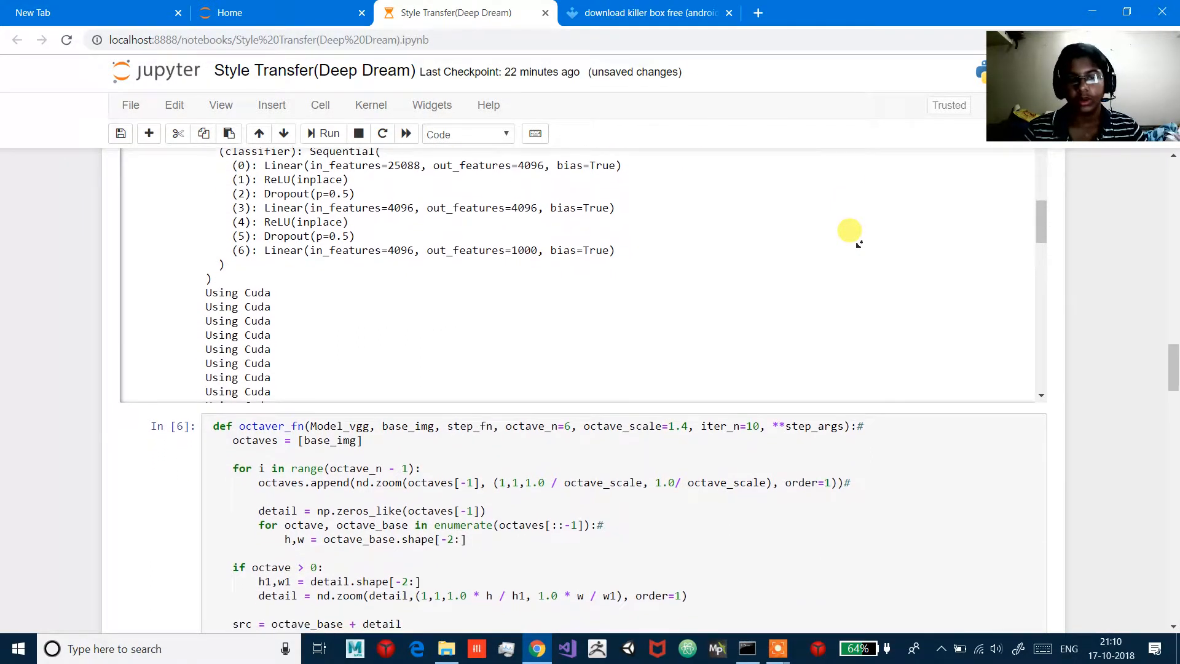
scroll(down, 3)
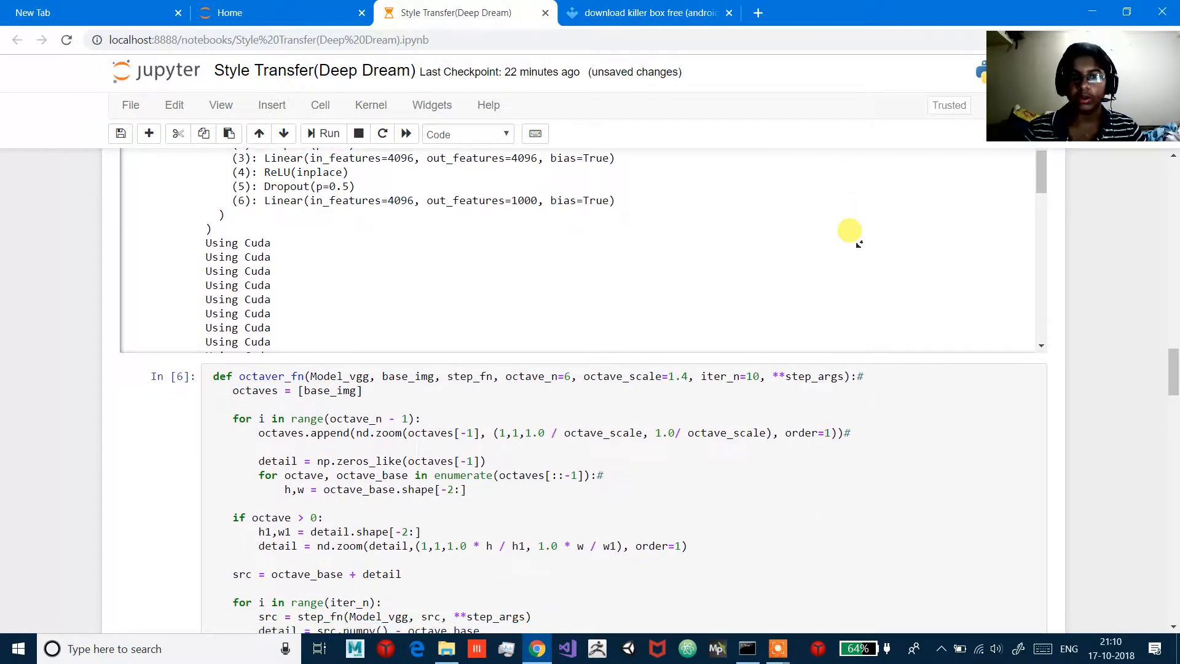
scroll(down, 3)
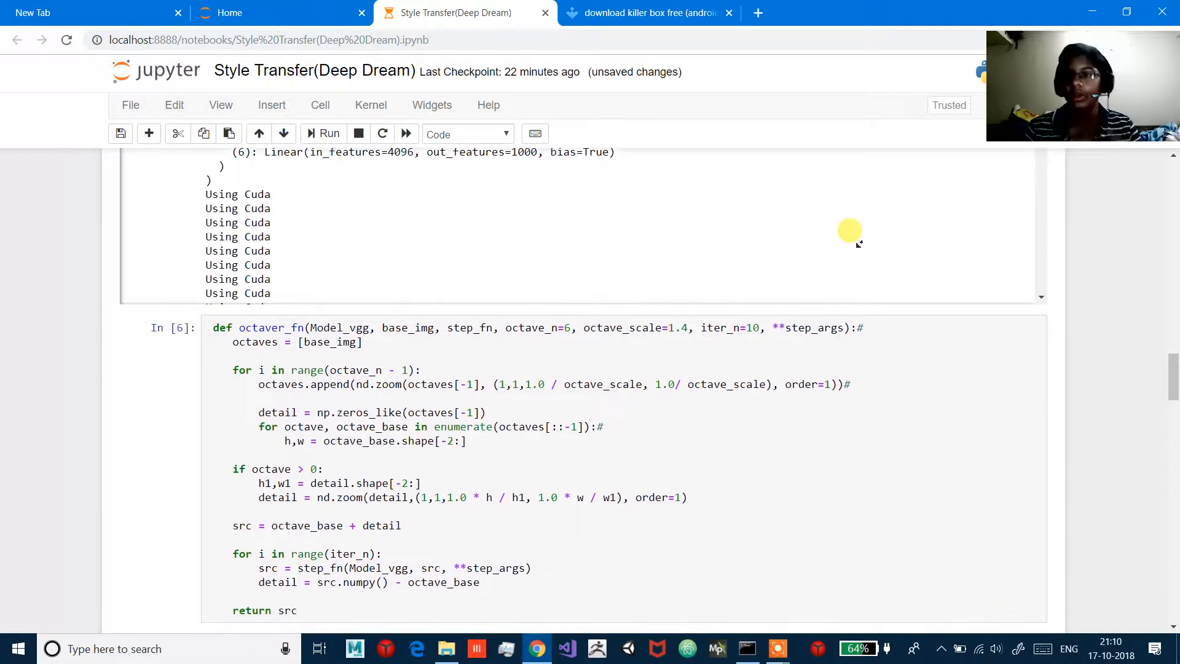
scroll(down, 3)
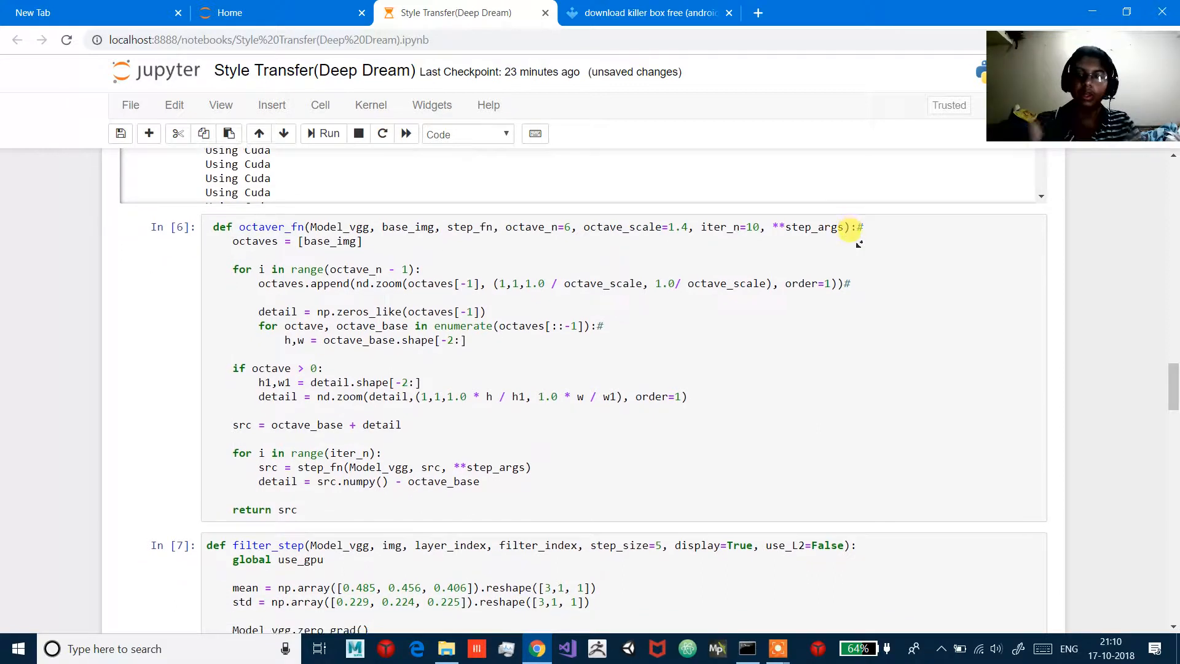
scroll(down, 3)
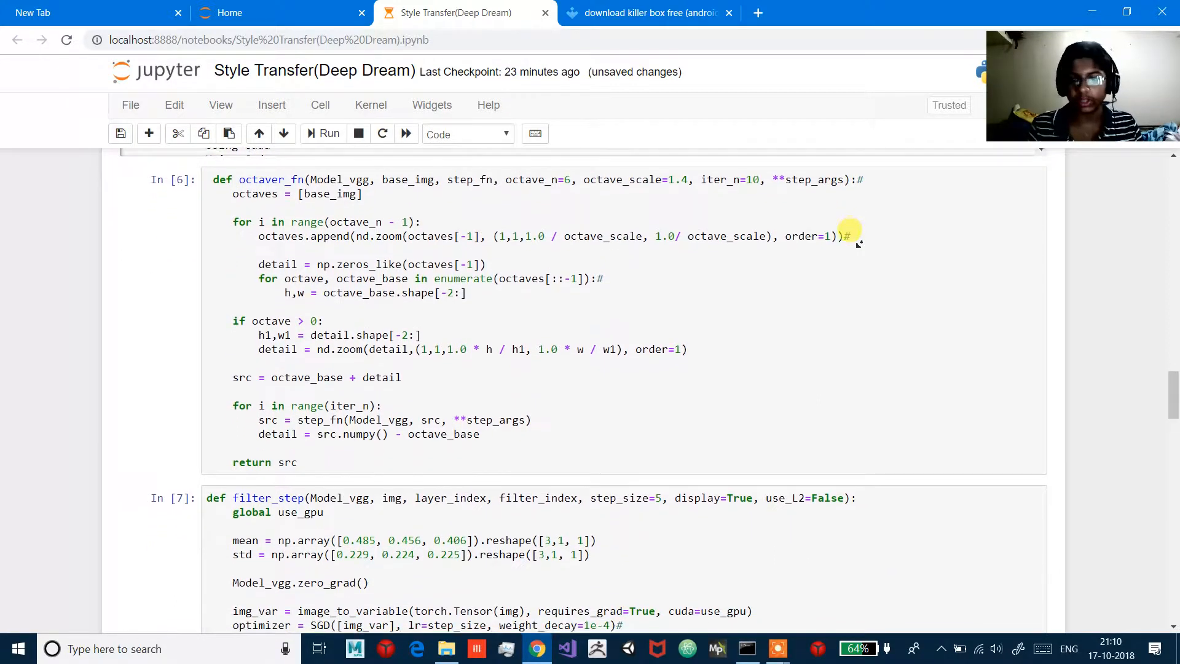
scroll(down, 3)
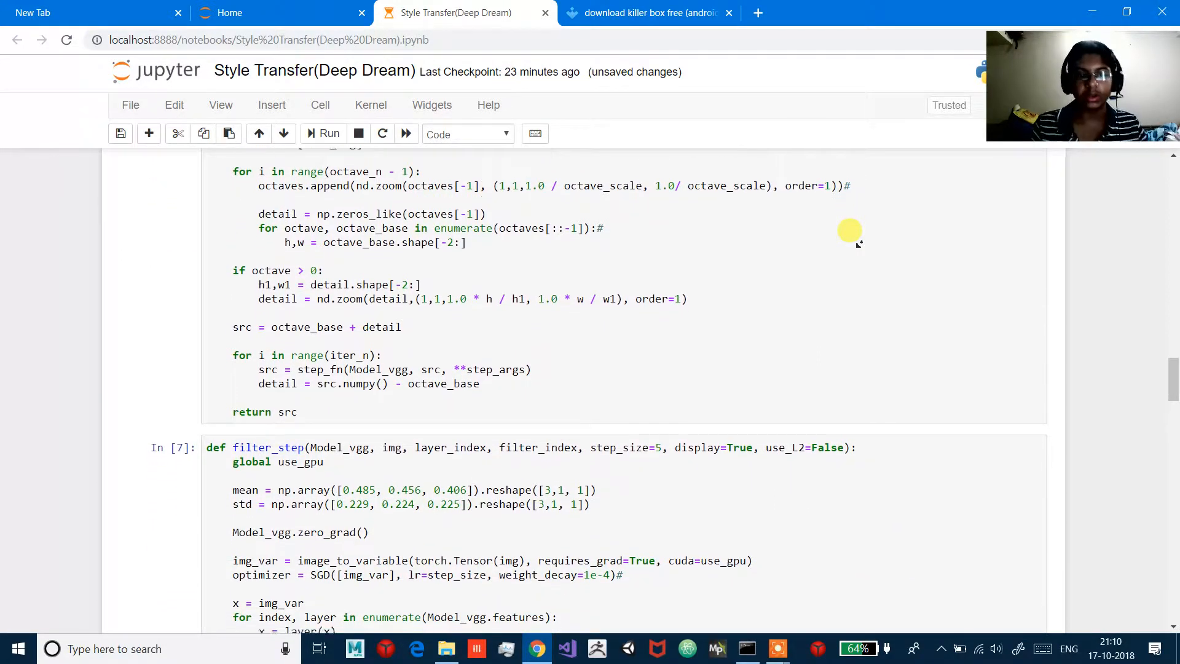
scroll(down, 3)
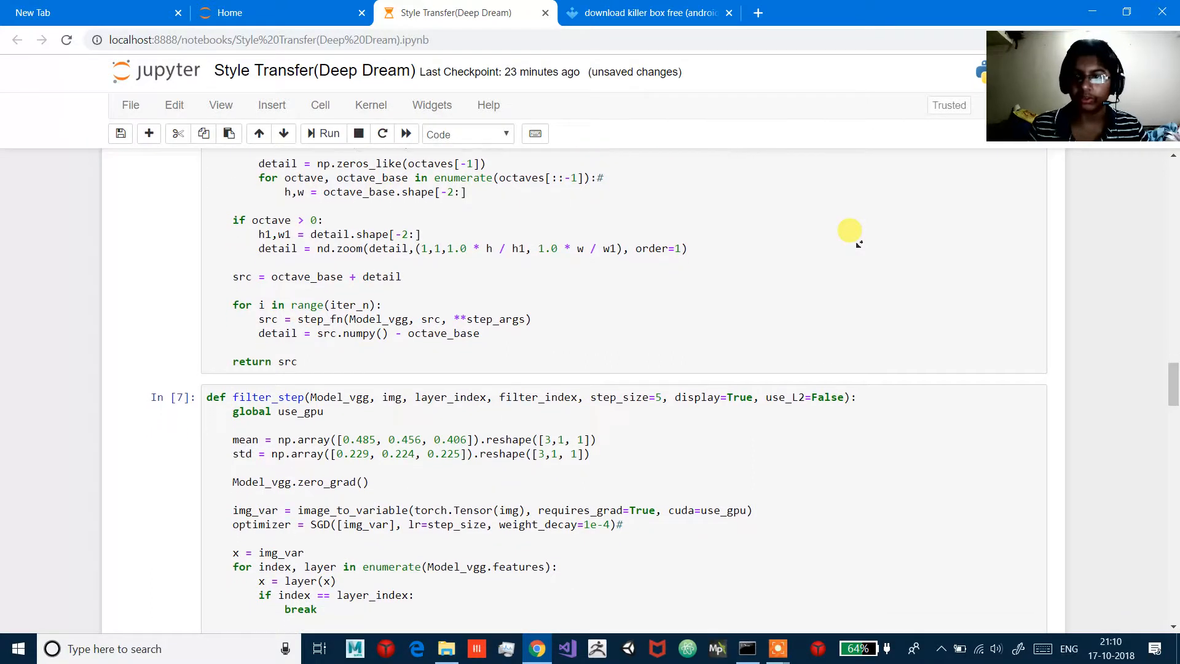
scroll(down, 3)
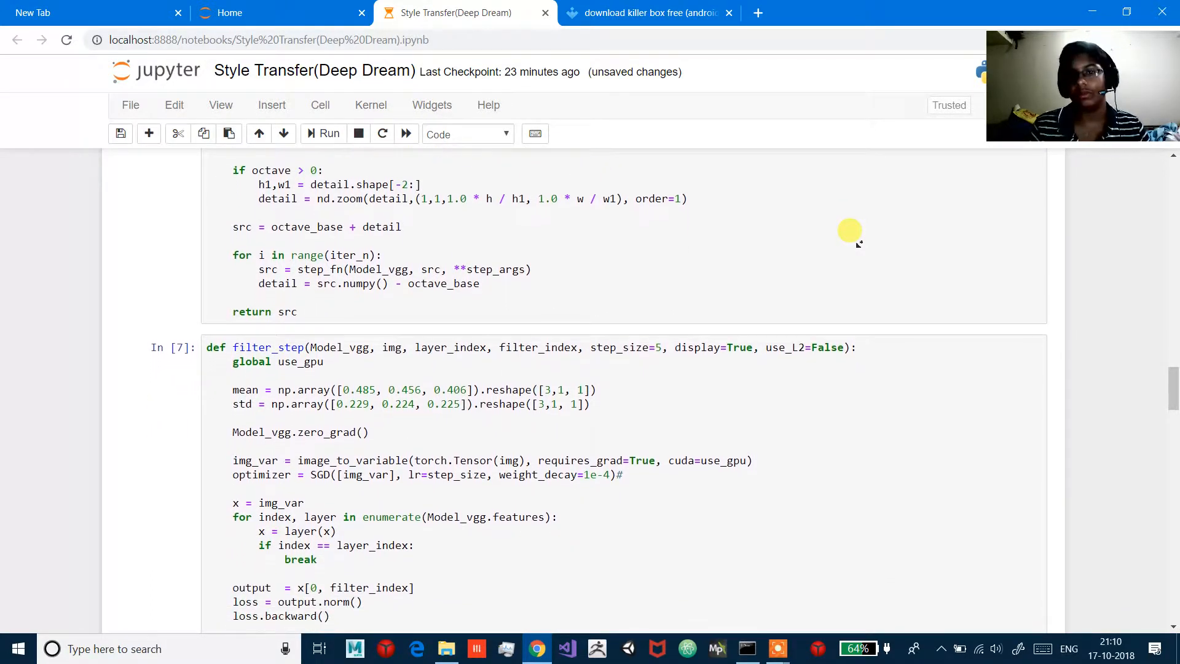
scroll(down, 3)
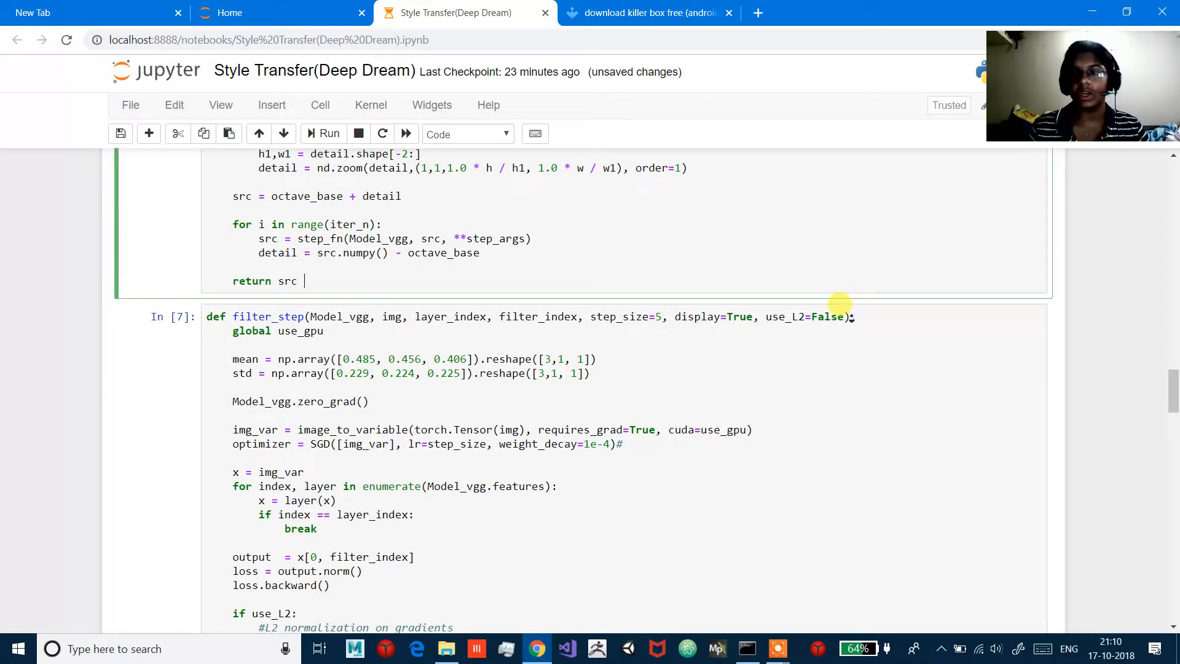
mouse_move(826, 380)
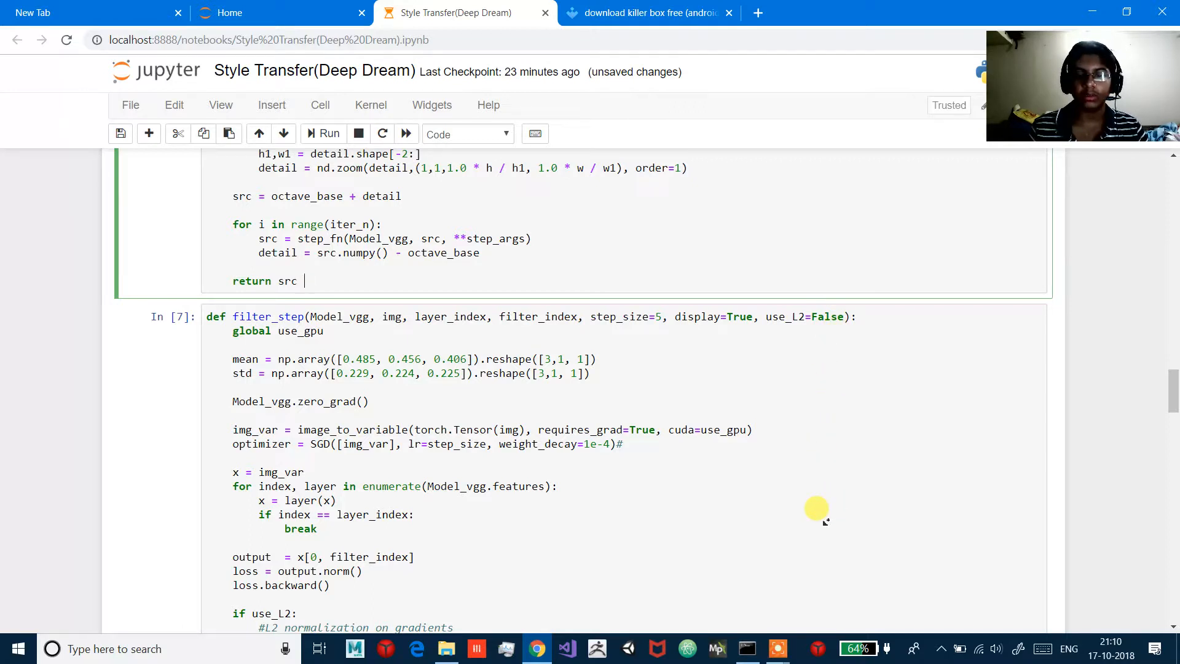
scroll(down, 3)
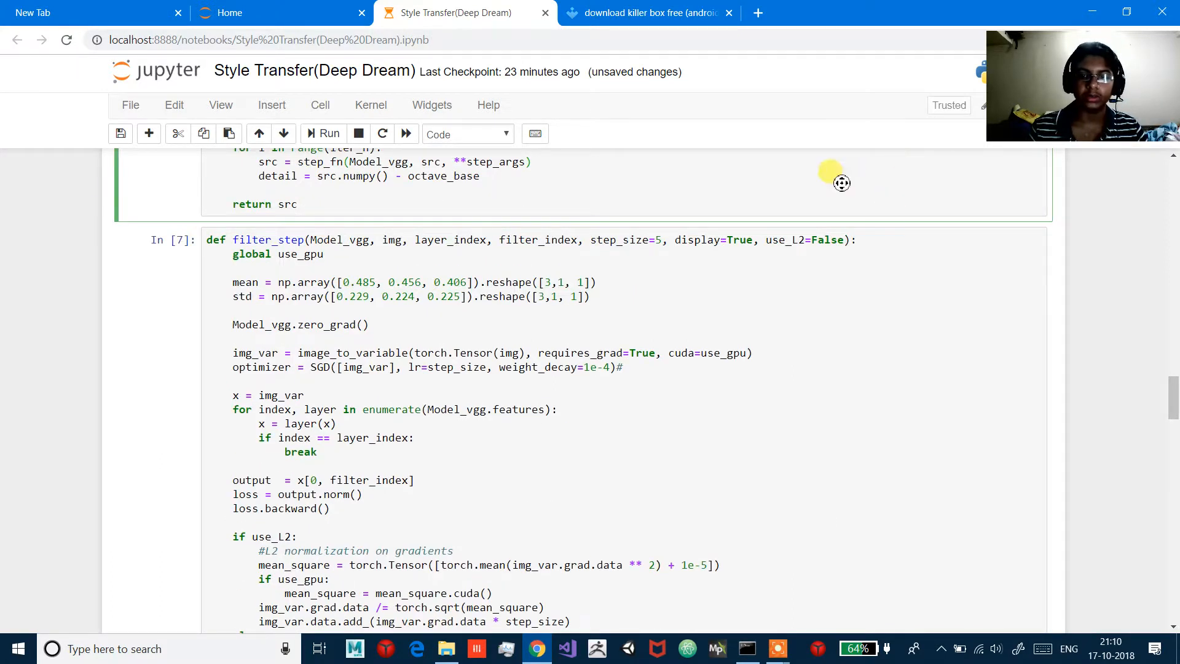
mouse_move(816, 350)
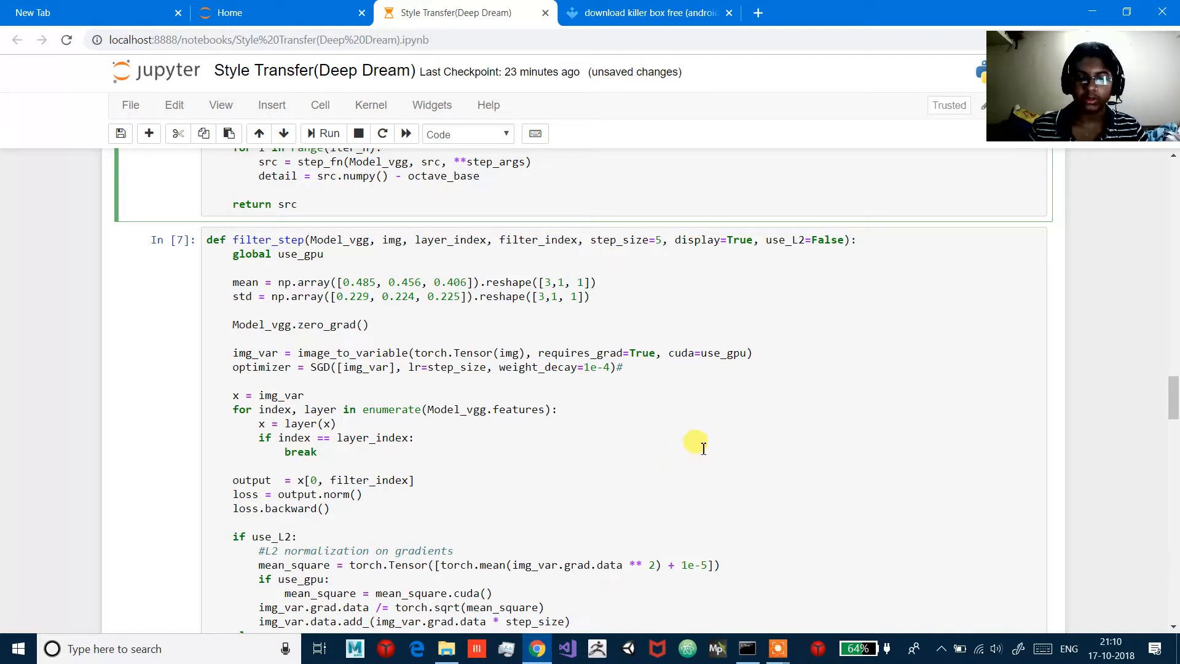
scroll(down, 3)
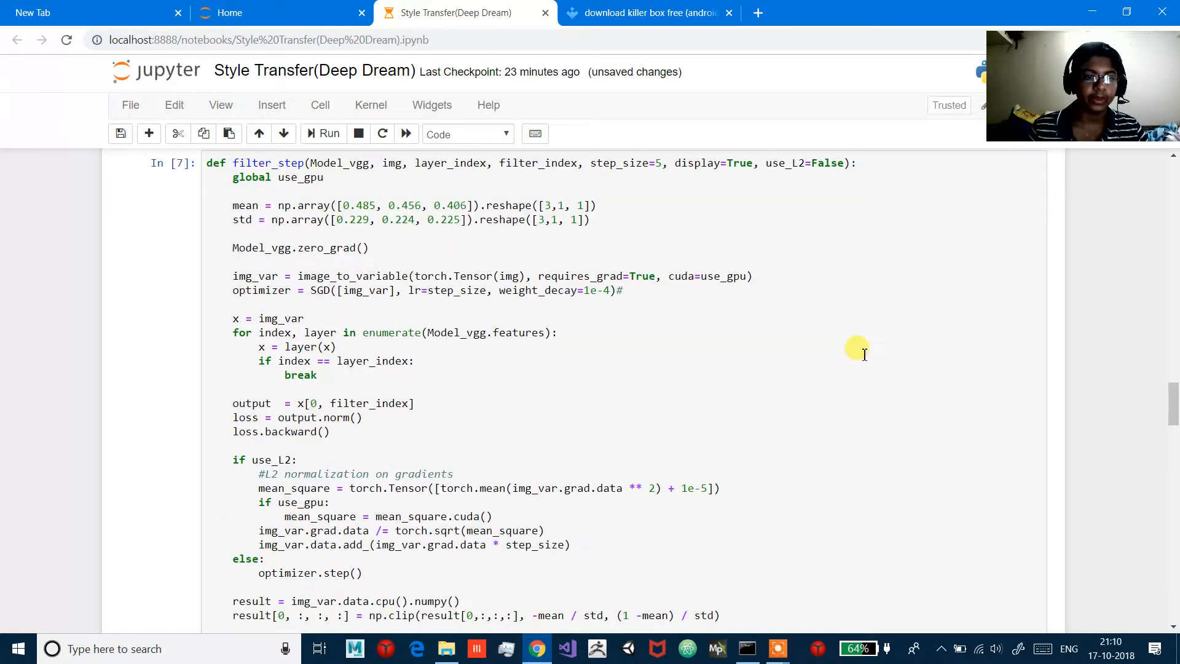
scroll(down, 3)
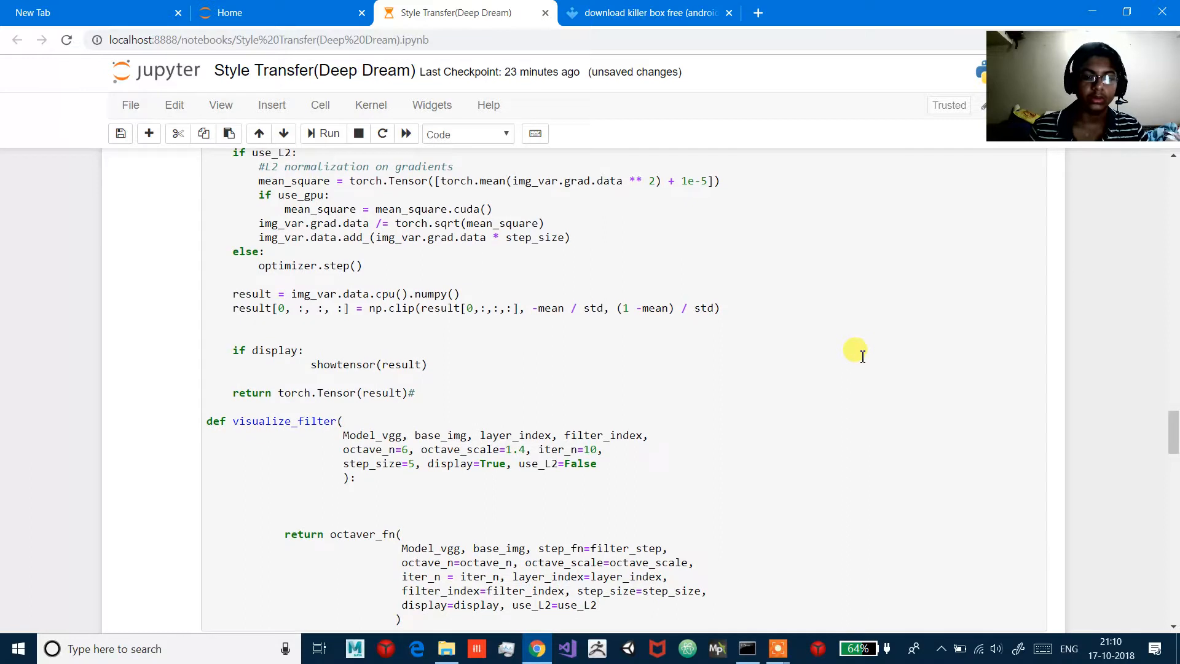
scroll(down, 3)
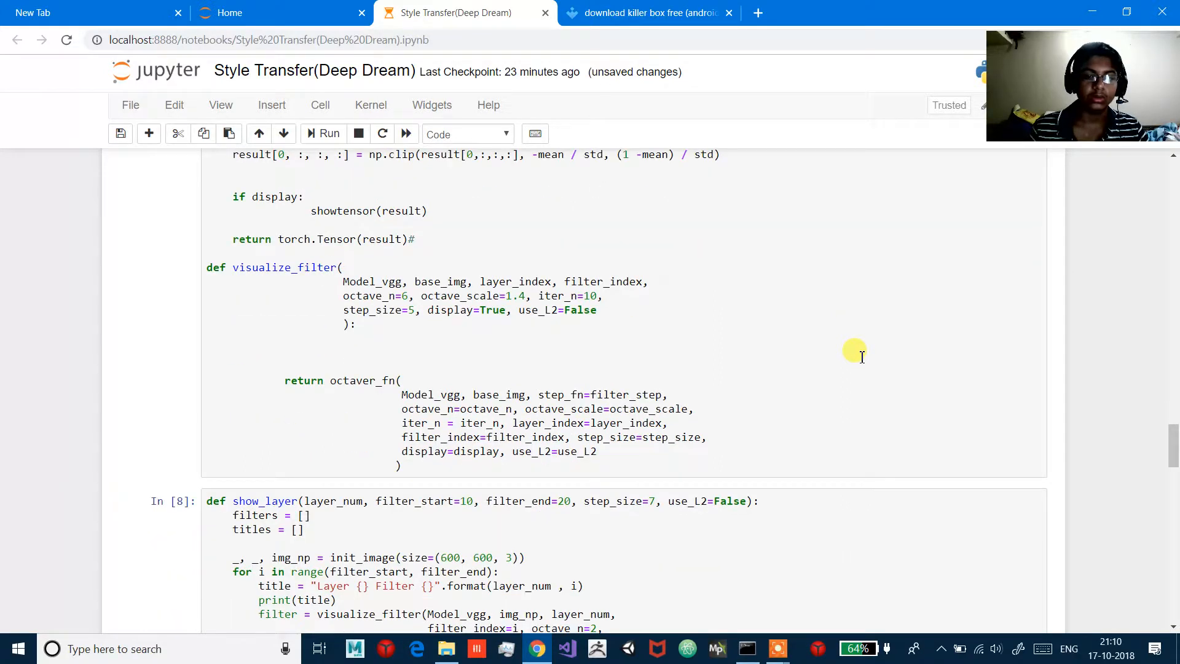
scroll(down, 3)
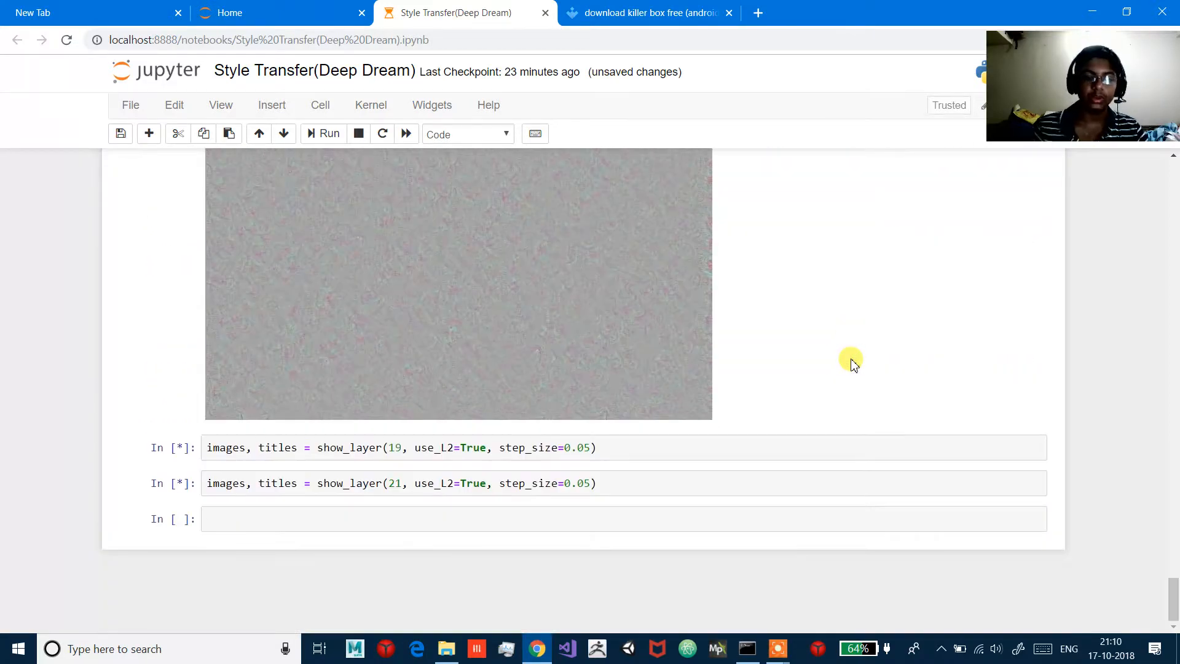
Scroll to layer 14's ten-filter grid and the swirling later-layer output.
scroll(up, 3)
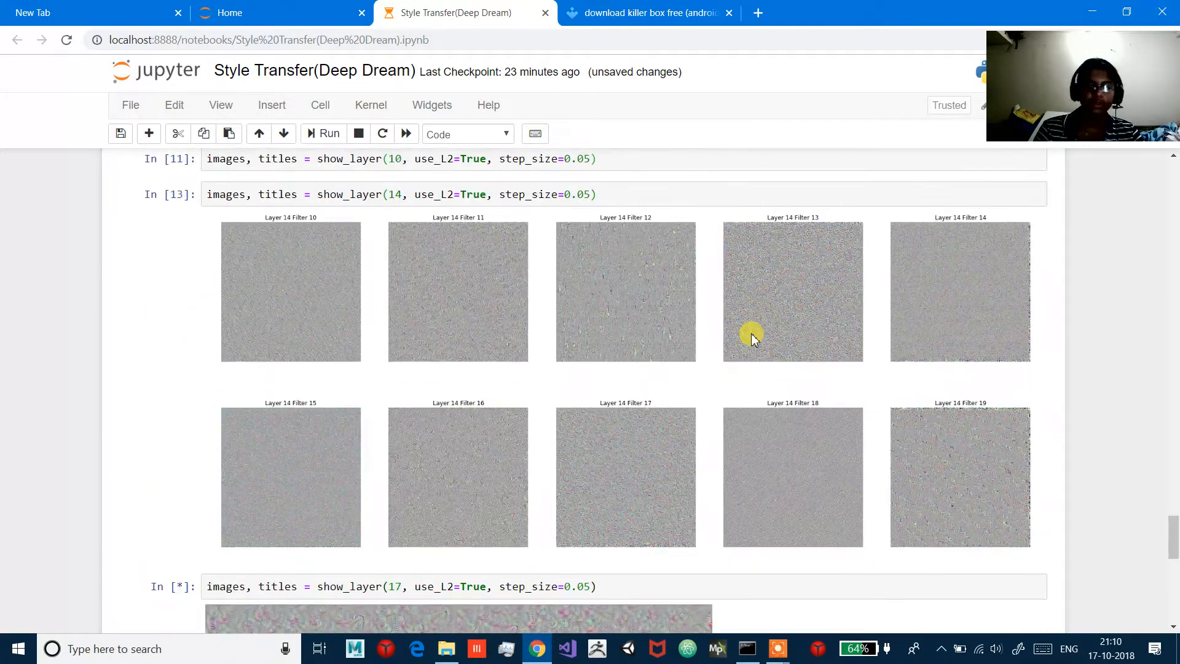
scroll(down, 3)
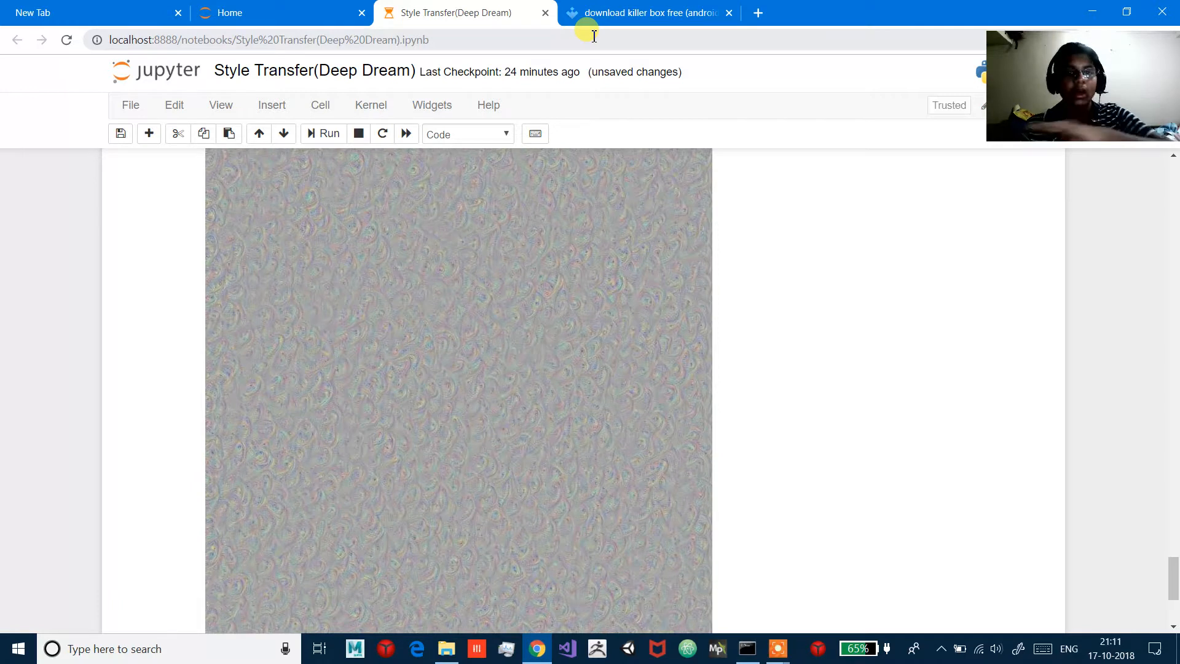
View the Uptodown Killer Box page (version 0.1, 33.89MB), then return to the notebook.
click(653, 12)
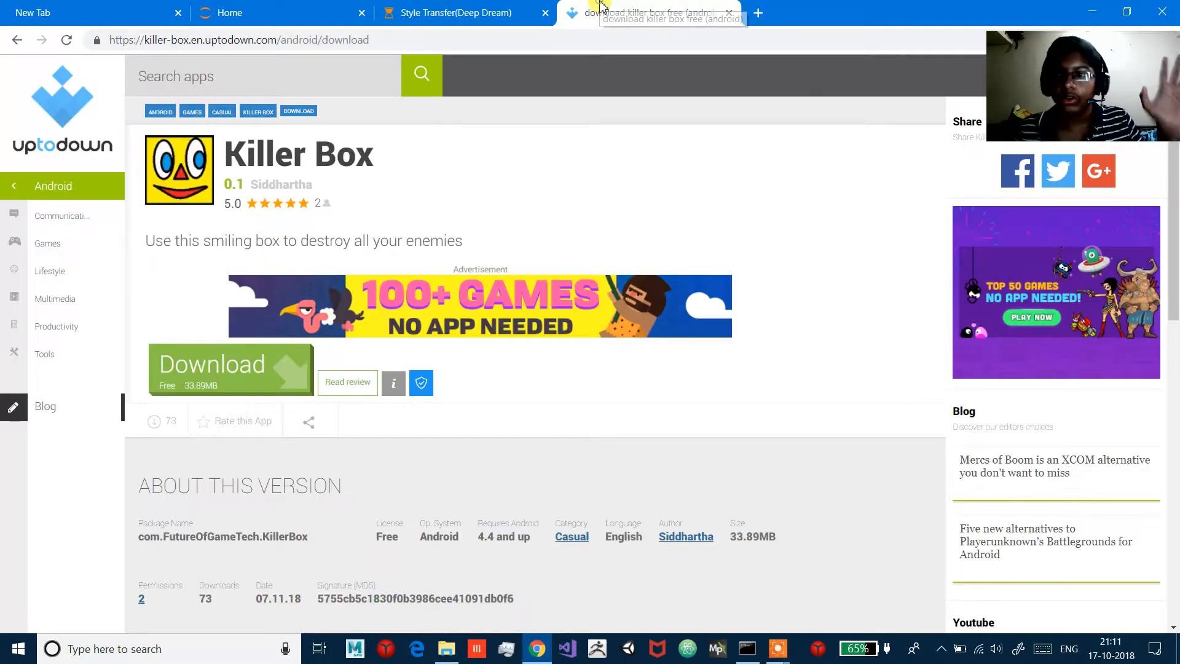
mouse_move(200, 223)
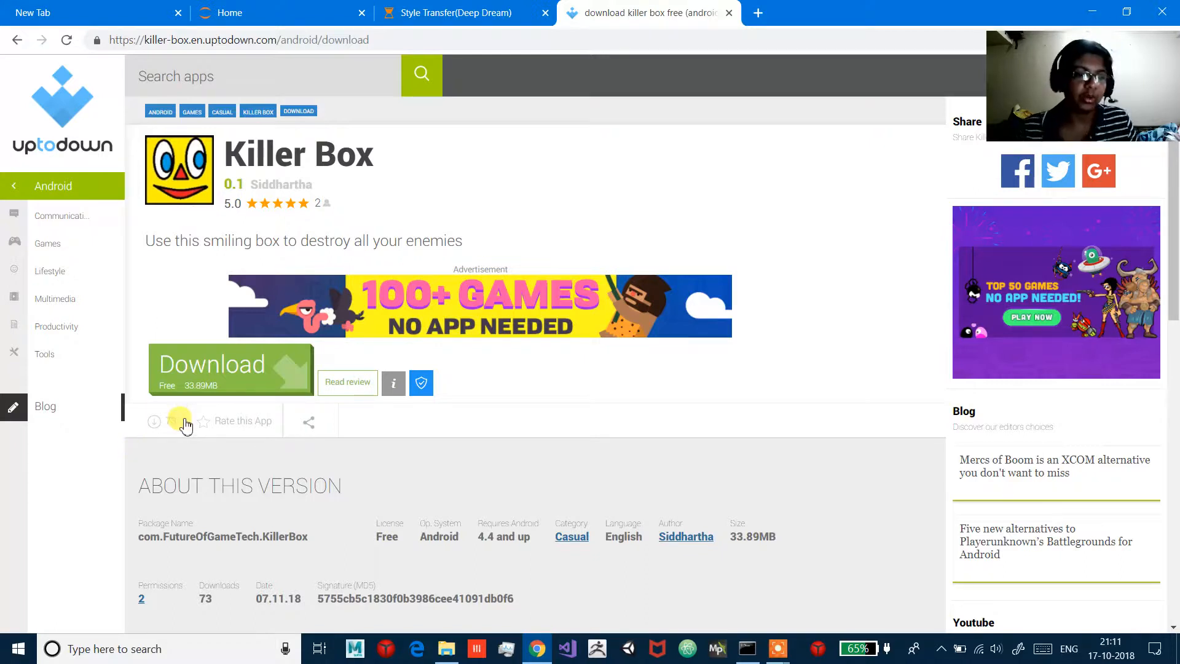
click(448, 13)
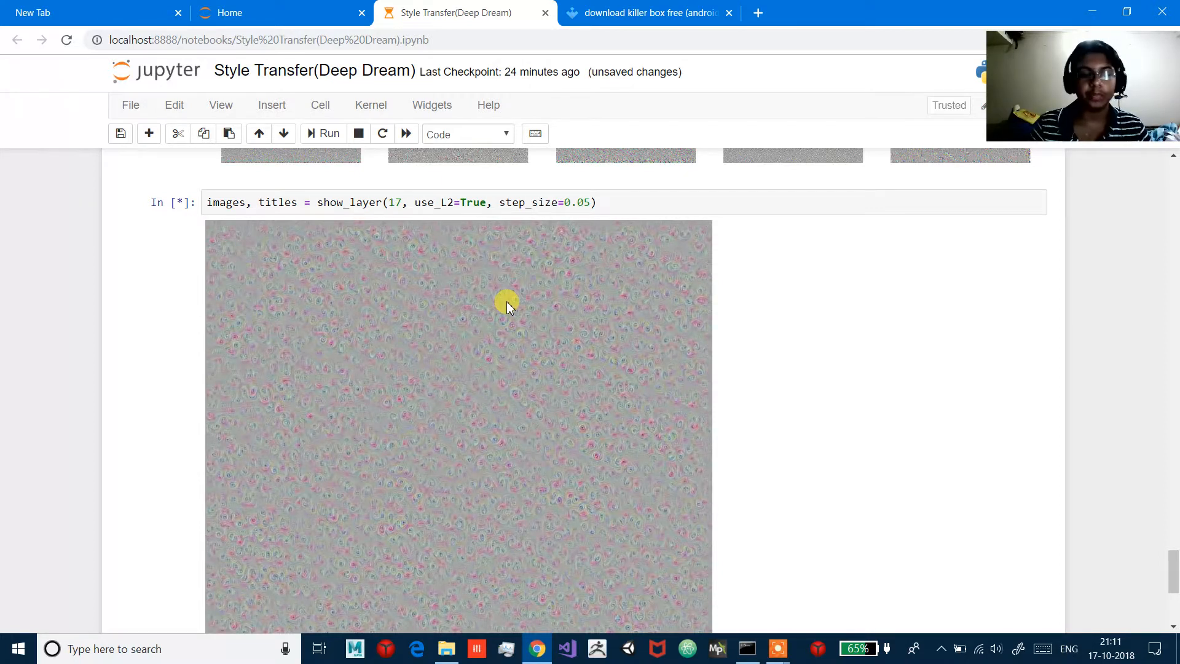
Scroll down to the running layer 17 cell's dense dot-like pattern.
scroll(down, 3)
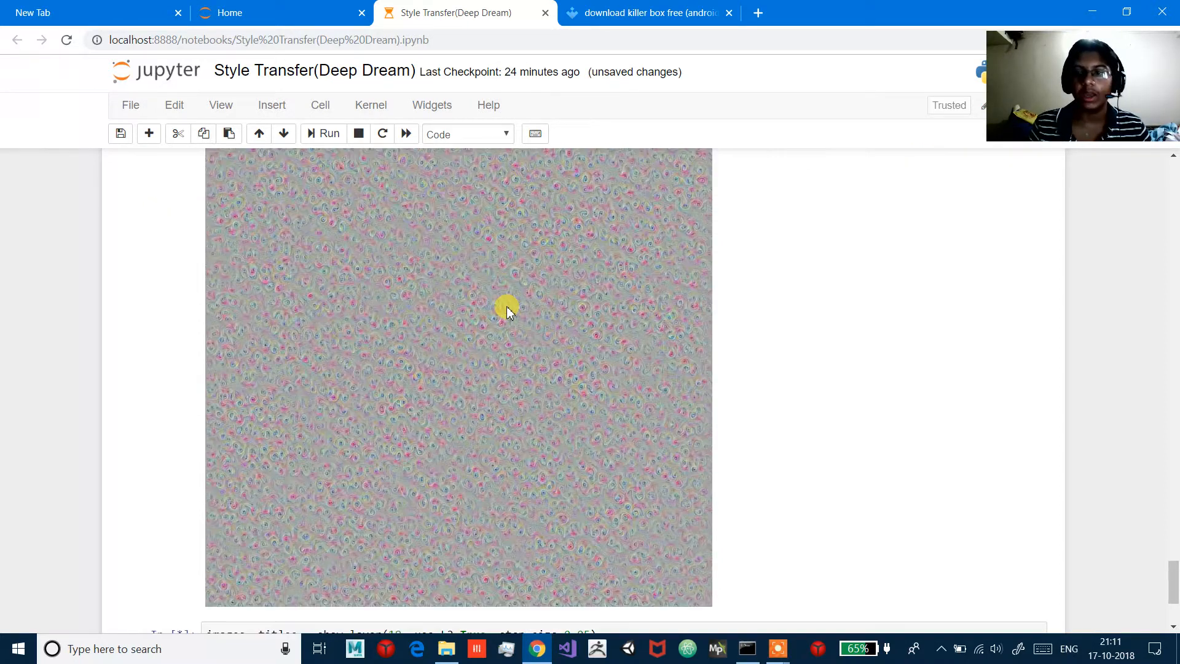